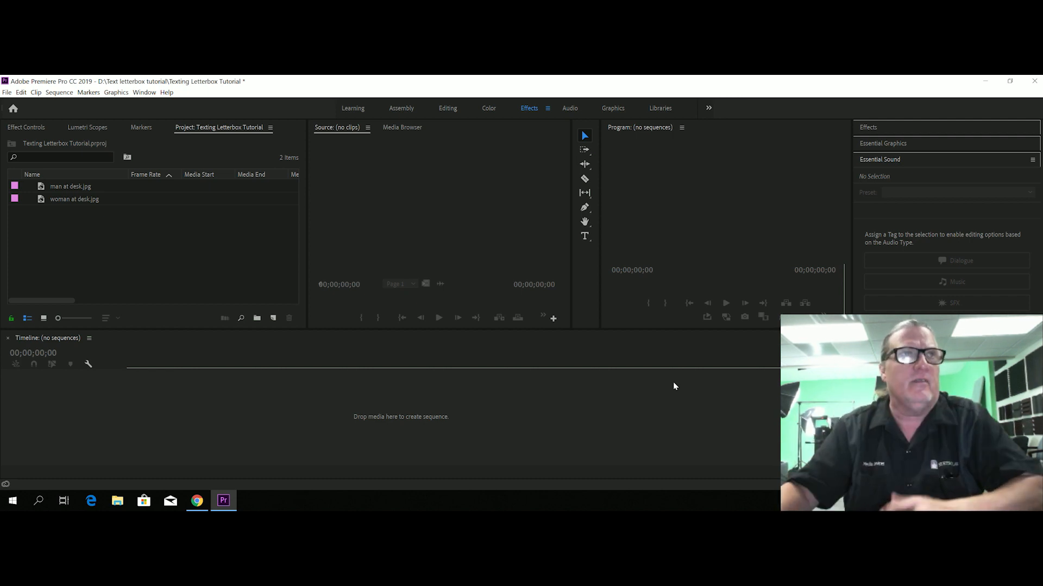
pyautogui.moveTo(223, 467)
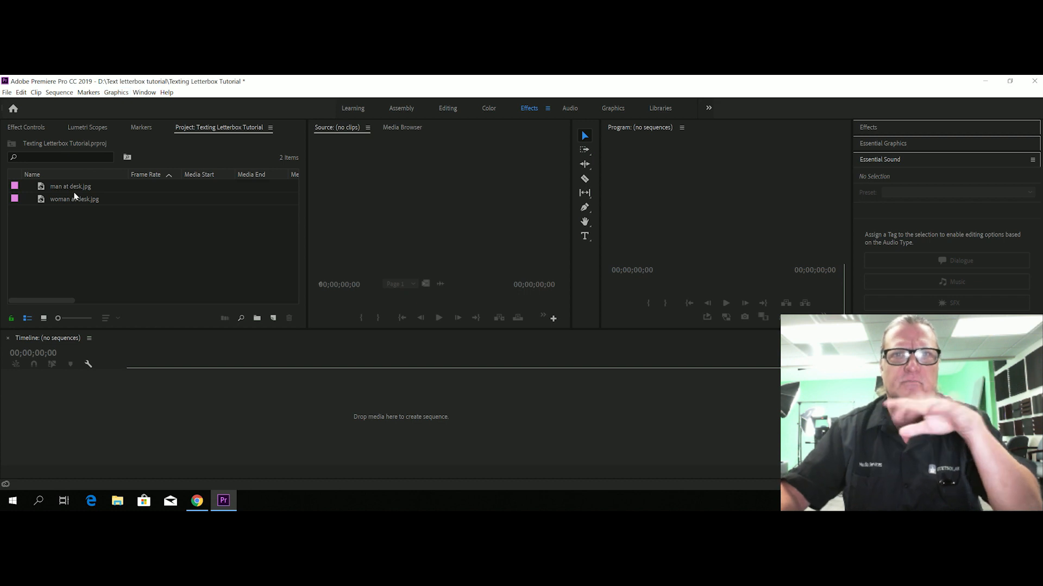
pyautogui.moveTo(74, 198)
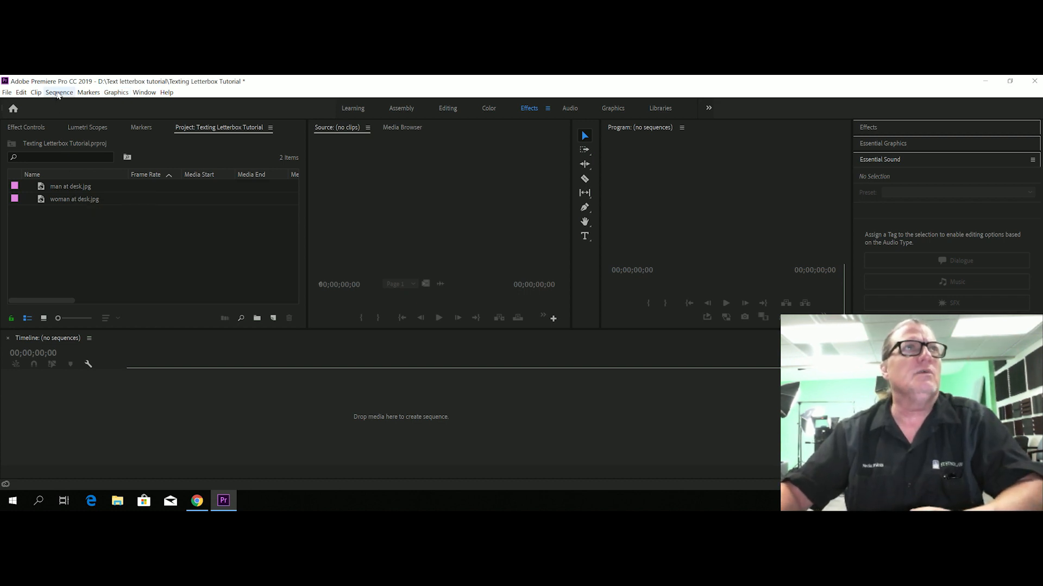
# Step: Create Sequence 01 from the ARRI 1080p 29.97 preset
pyautogui.click(20, 93)
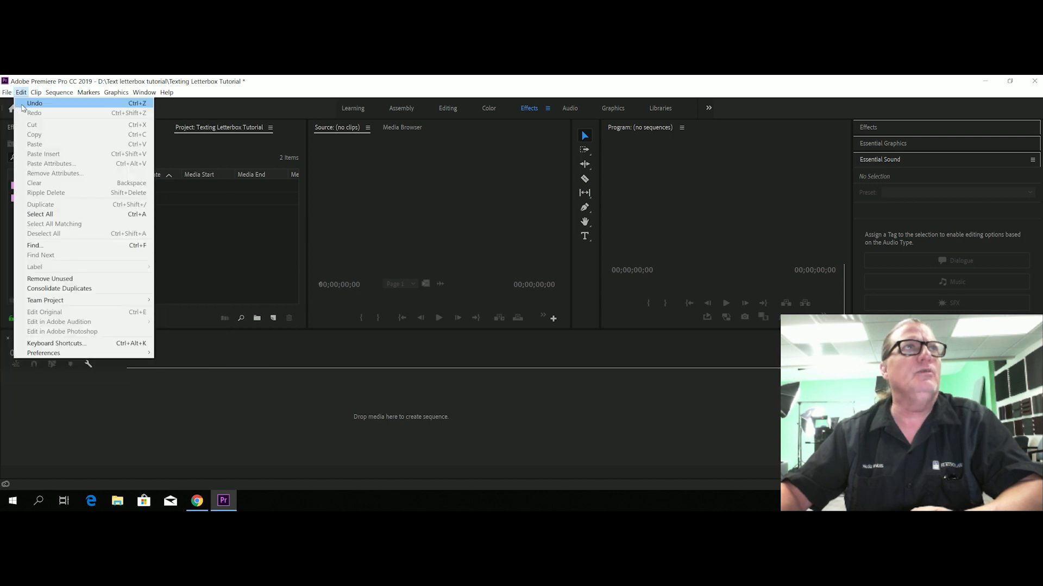
pyautogui.click(6, 92)
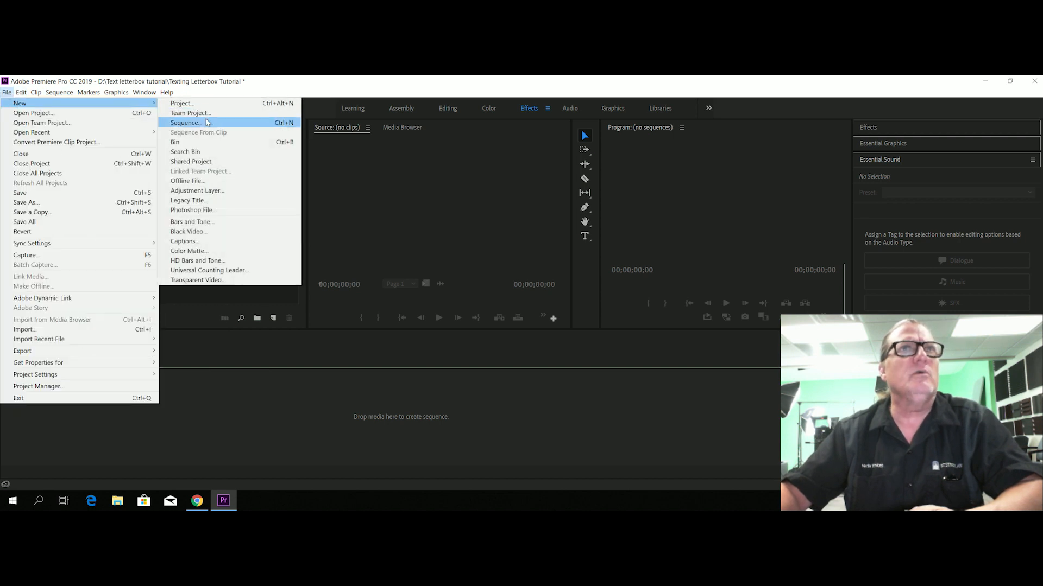
pyautogui.click(186, 122)
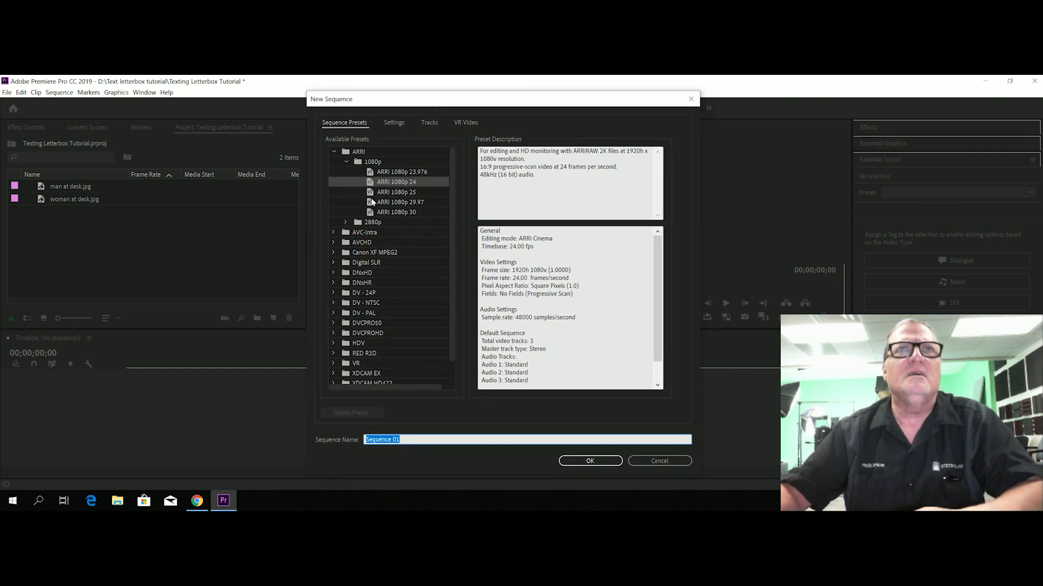
pyautogui.click(397, 202)
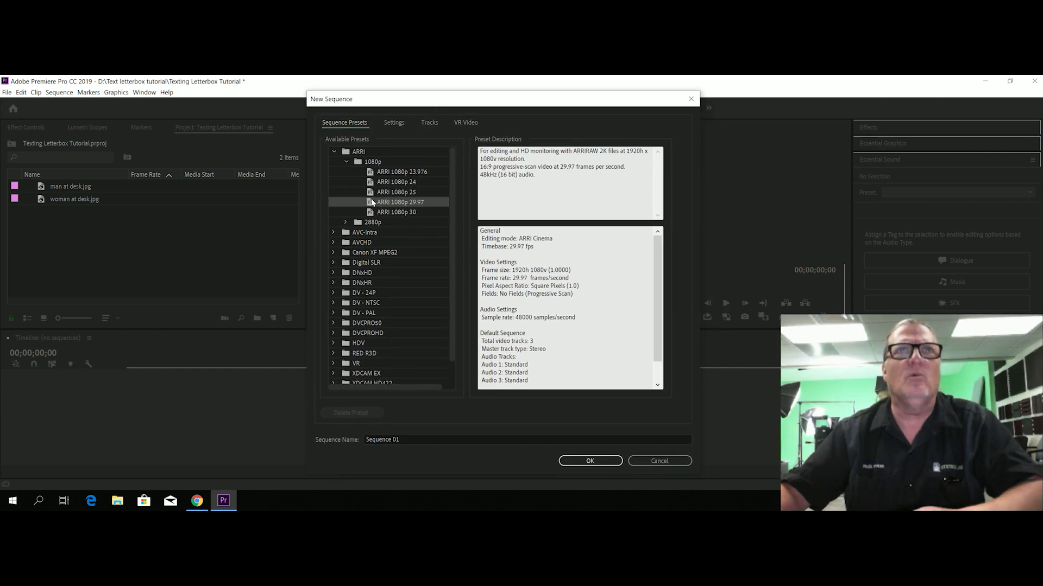
pyautogui.click(589, 461)
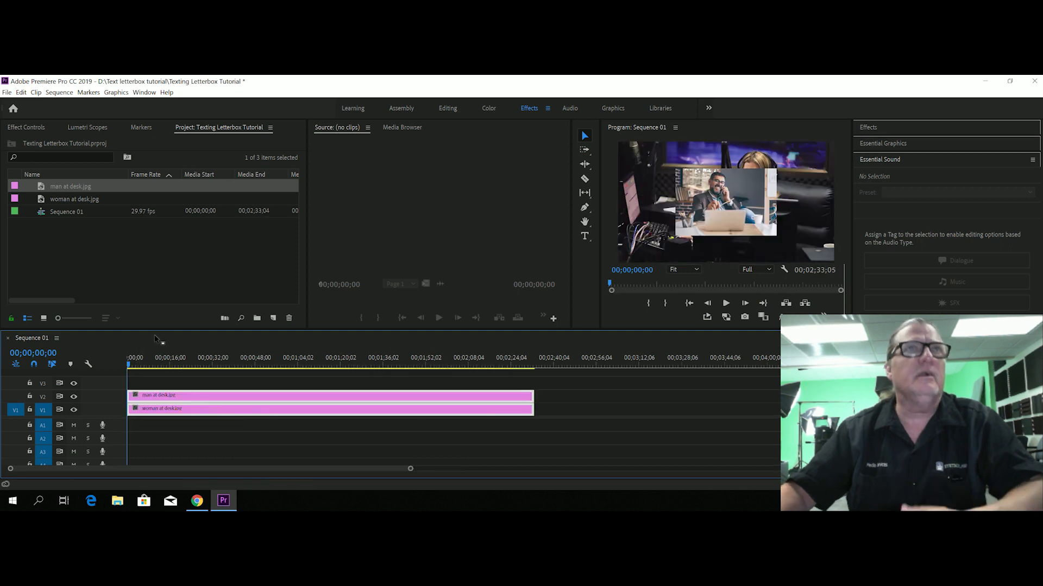
# Step: Select the man at desk.jpg clip for scaling to 181 and positioning at 710, 730
pyautogui.click(169, 358)
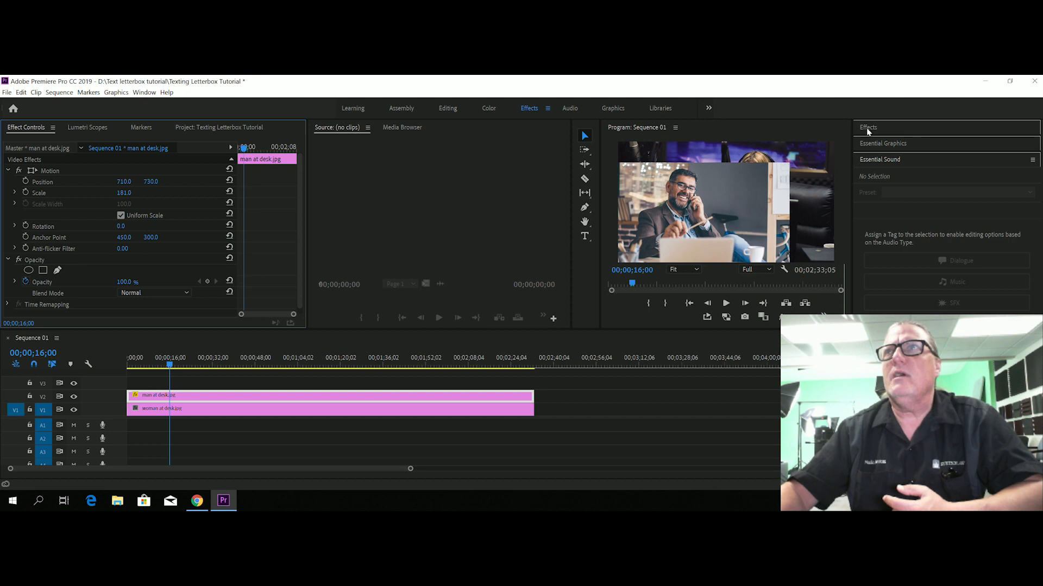
# Step: Search the Effects panel for 'crop' to find the Crop effect
pyautogui.click(867, 127)
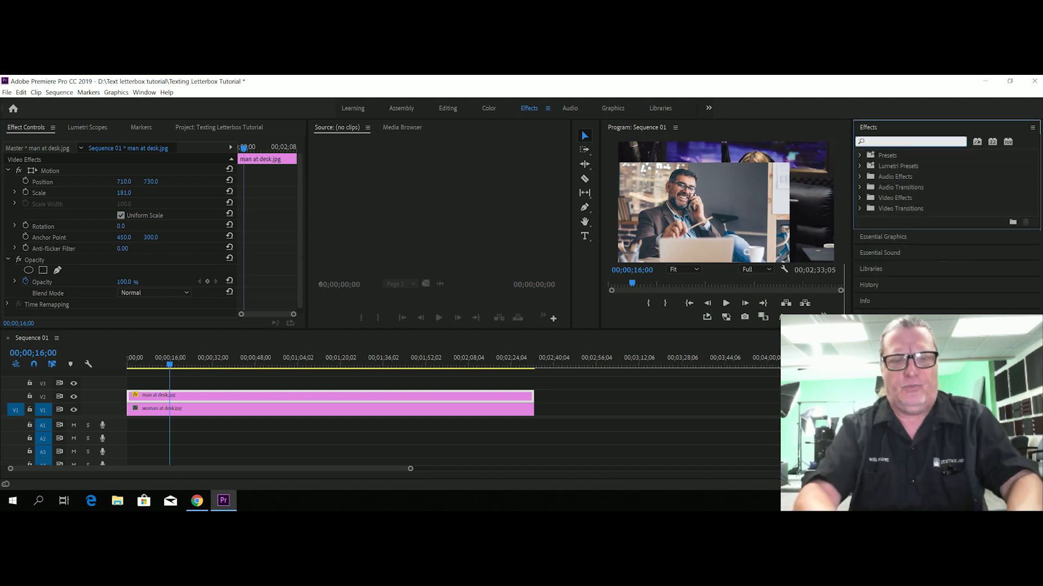
pyautogui.write('crop')
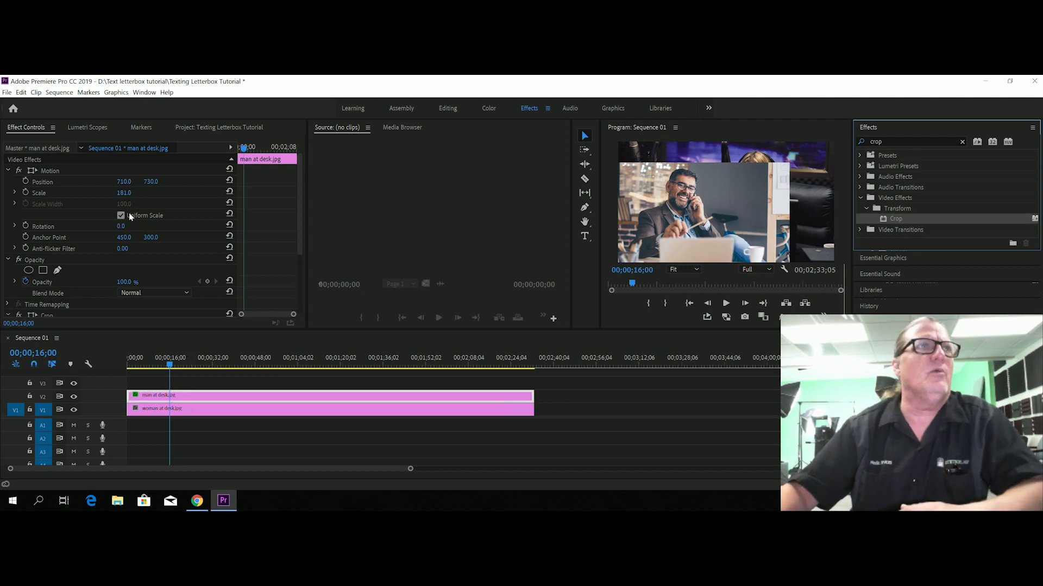
pyautogui.scroll(-3)
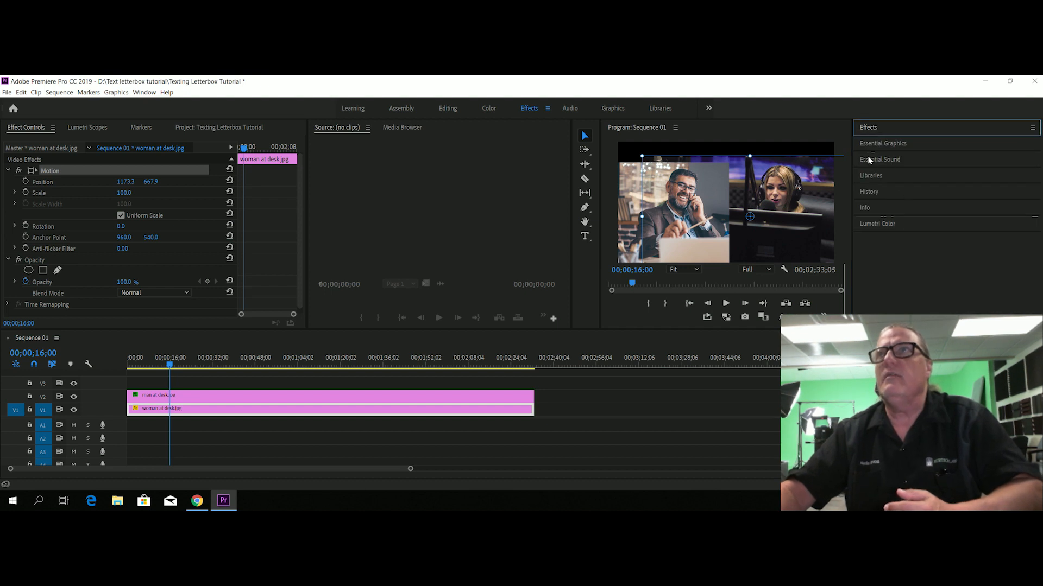
# Step: Add a text layer in the Program Monitor reading 'This is some text'
pyautogui.click(883, 143)
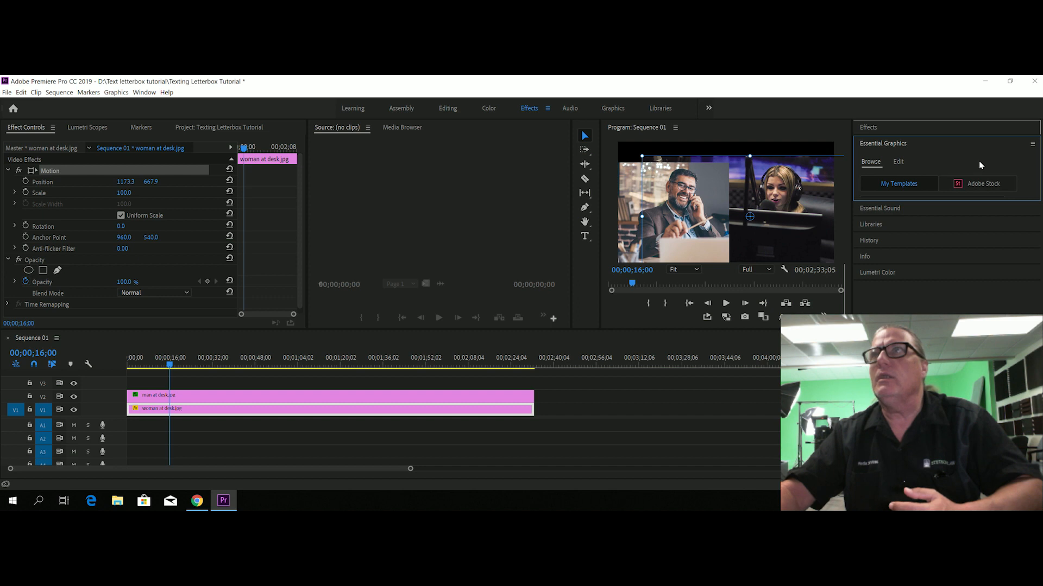
pyautogui.moveTo(898, 166)
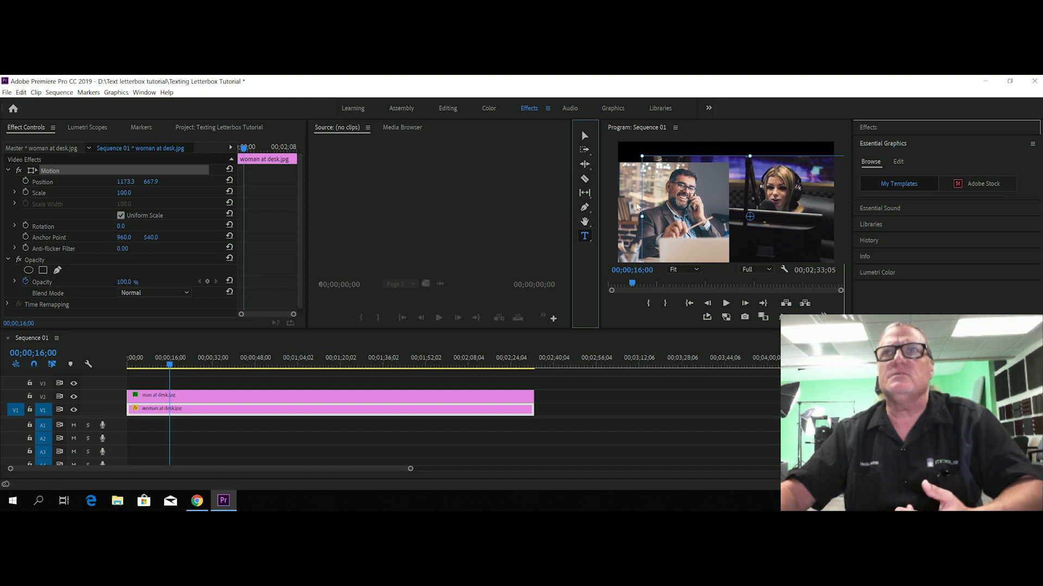
pyautogui.moveTo(271, 439)
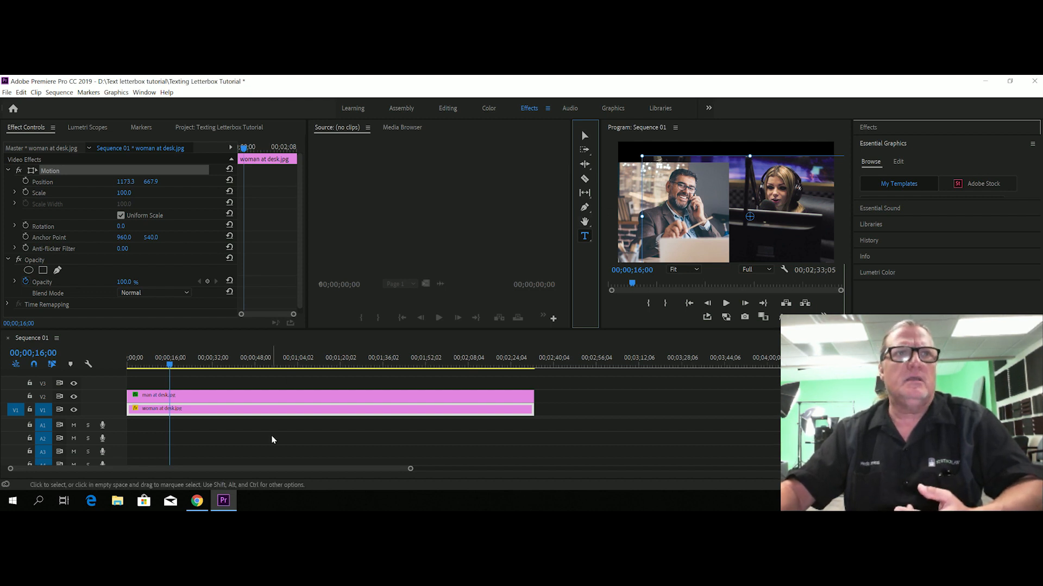
pyautogui.click(272, 439)
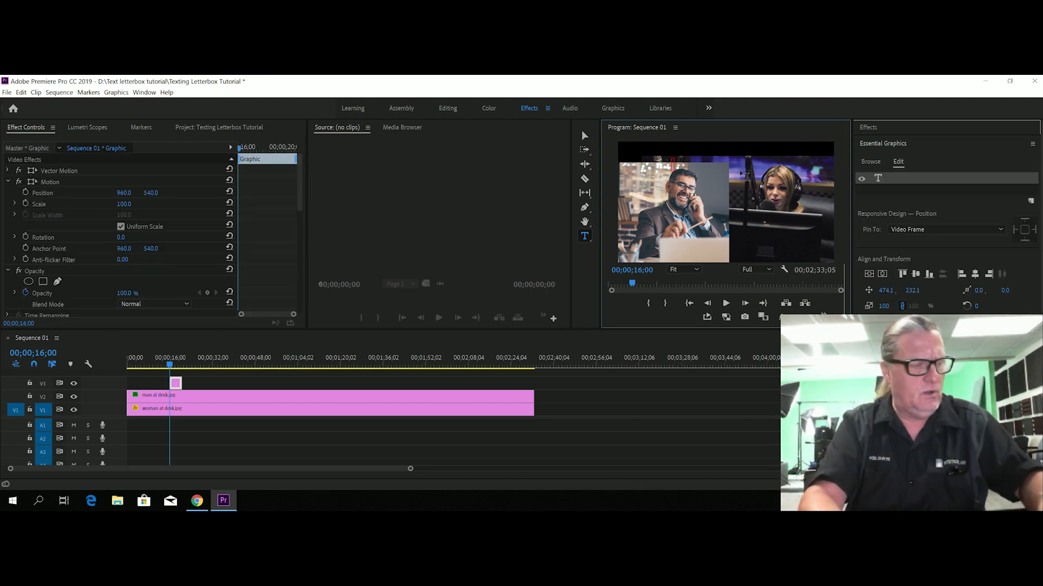
pyautogui.write('This is some te')
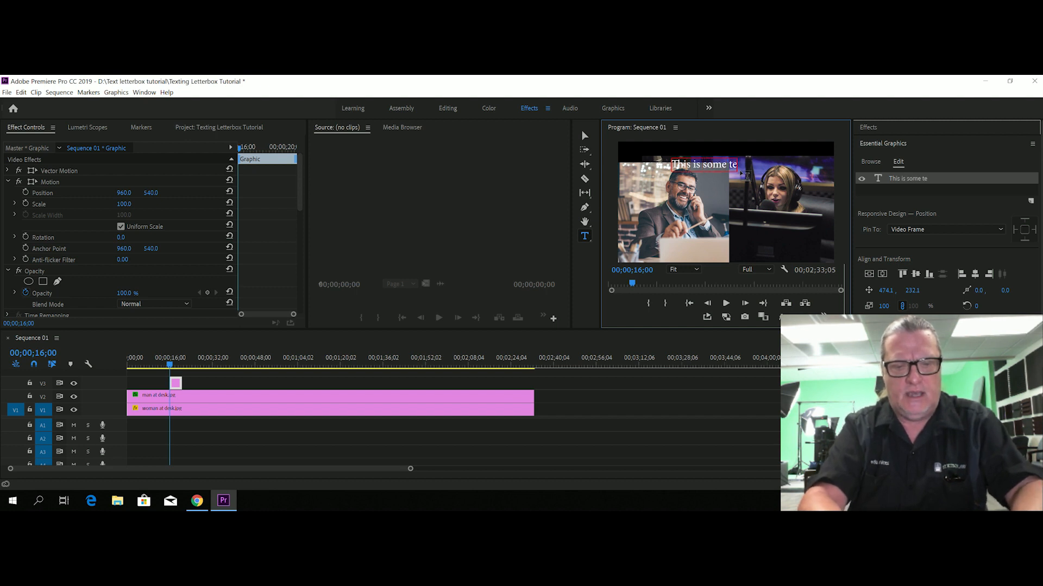
pyautogui.write('xt')
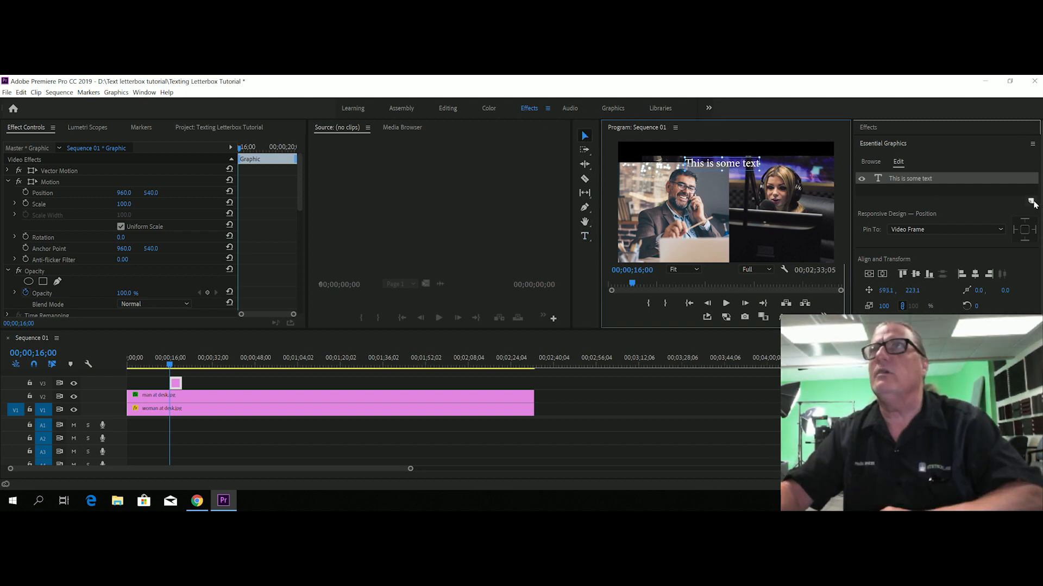
# Step: Add a rectangle layer as the top bar and pick black for its fill
pyautogui.click(1032, 204)
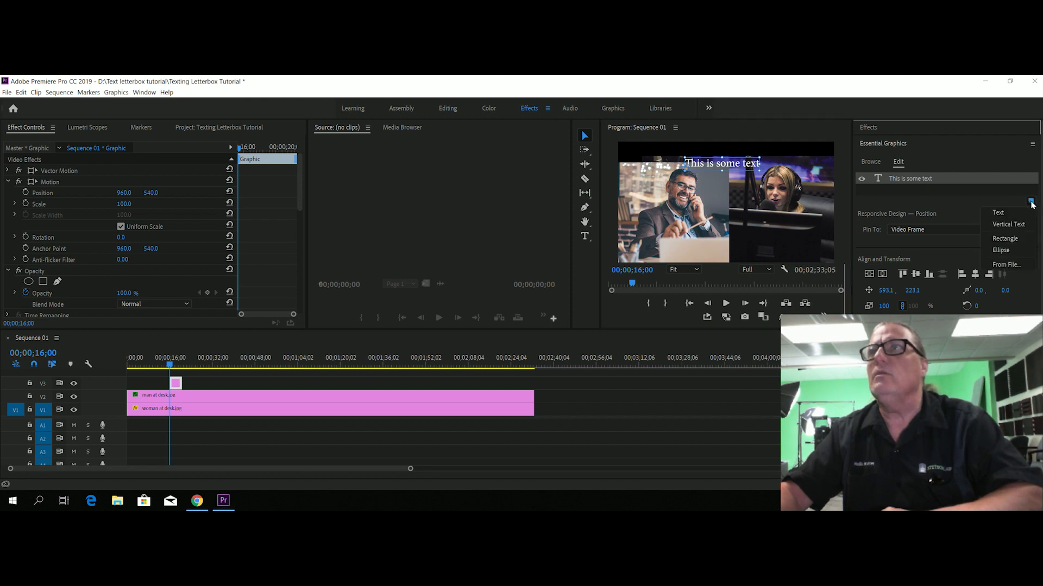
pyautogui.click(1004, 238)
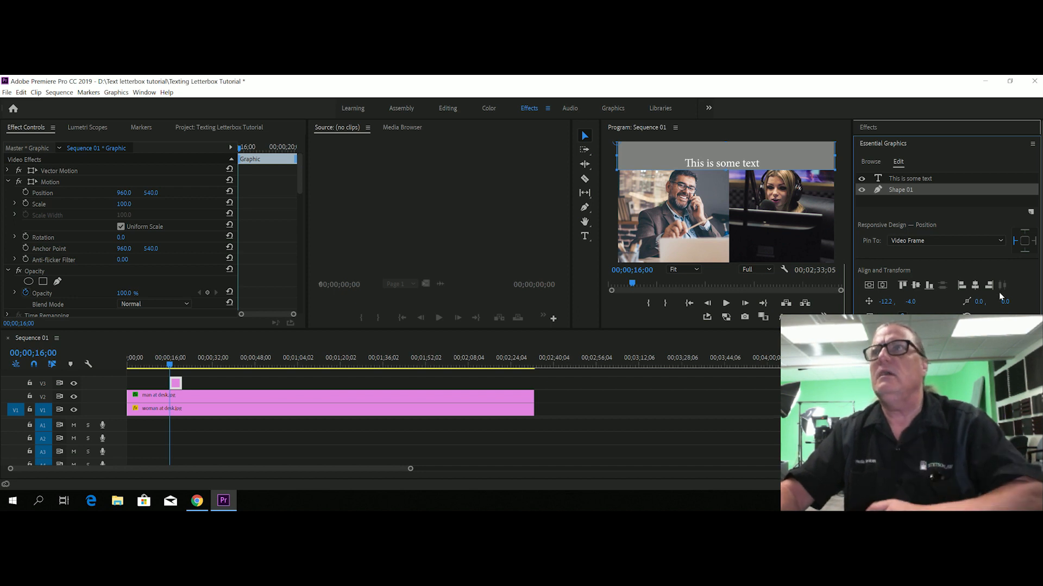
pyautogui.scroll(-3)
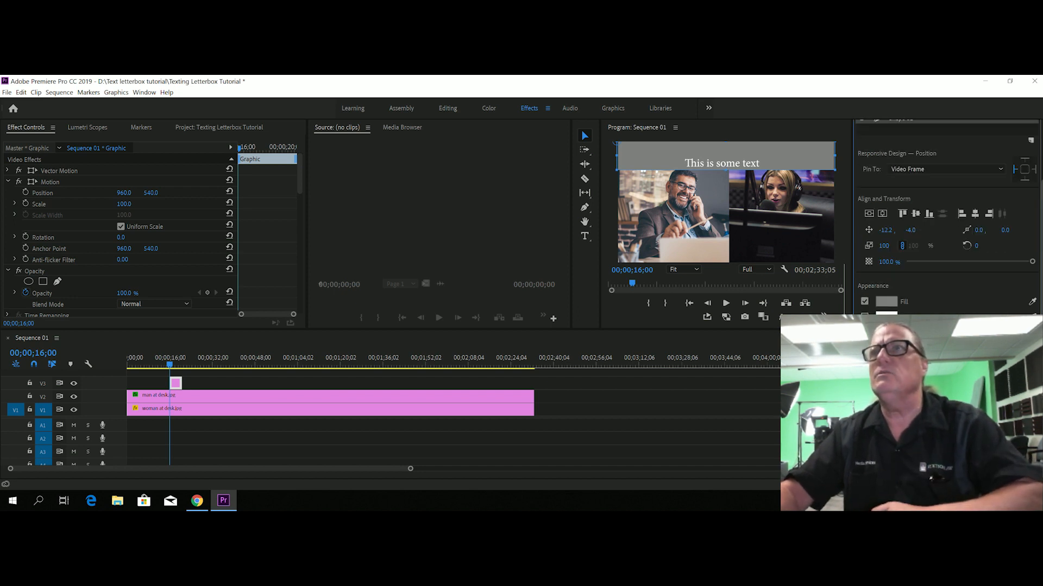
pyautogui.click(886, 301)
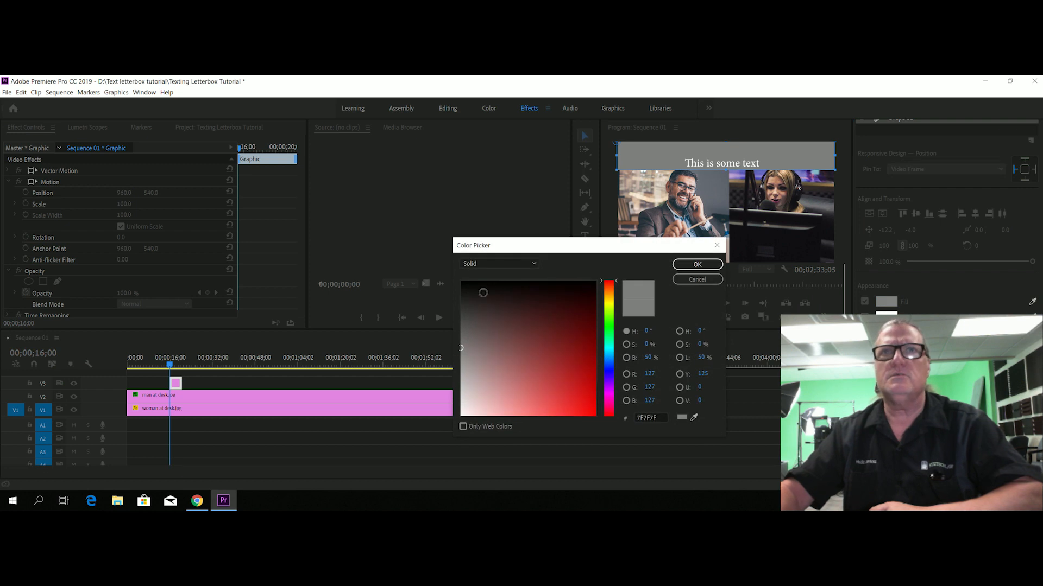
pyautogui.click(696, 264)
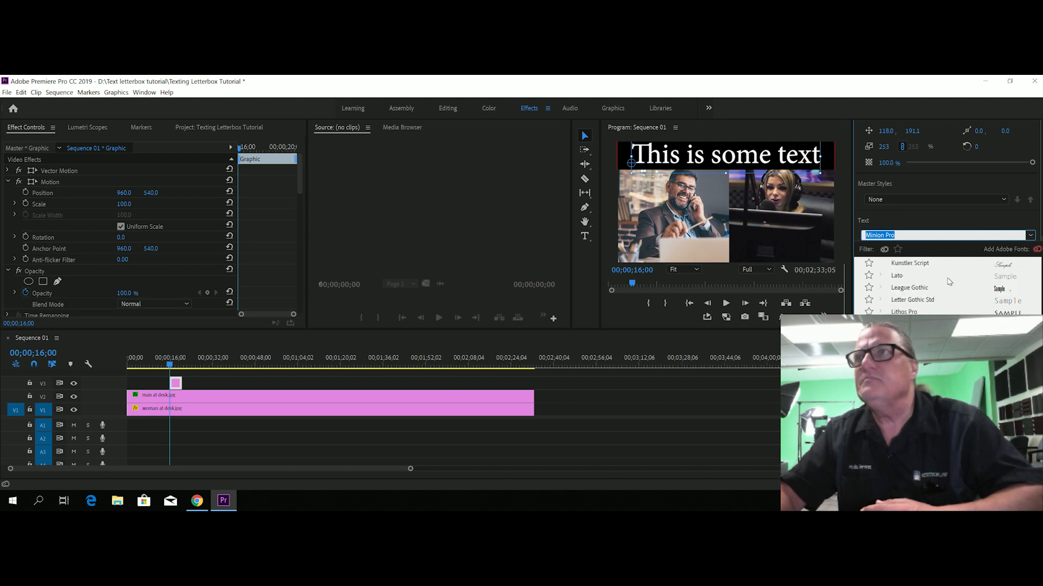
# Step: Adjust the title's font, weight and size so the white text fits the black bar
pyautogui.scroll(-3)
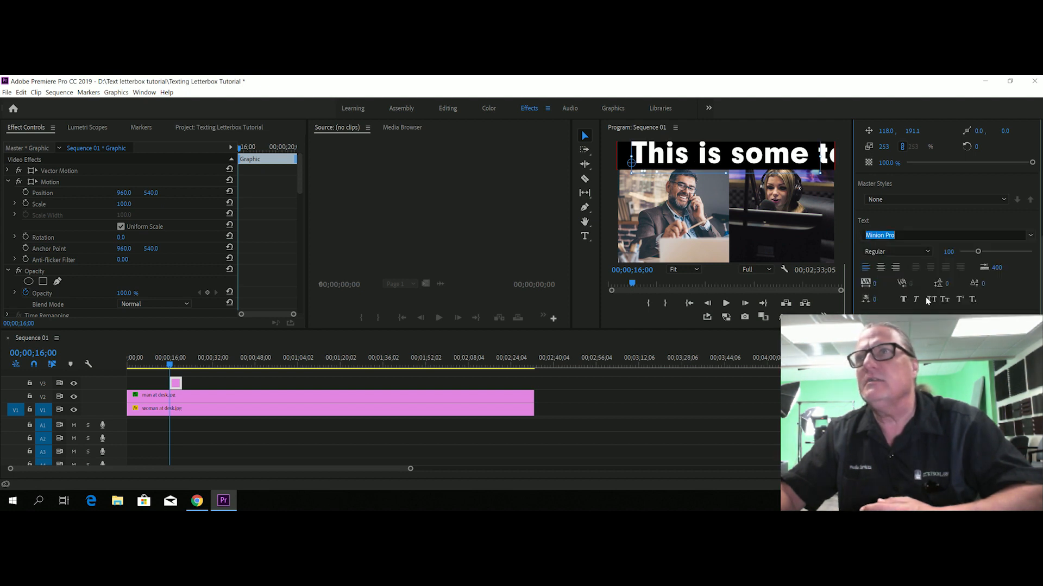
pyautogui.click(944, 234)
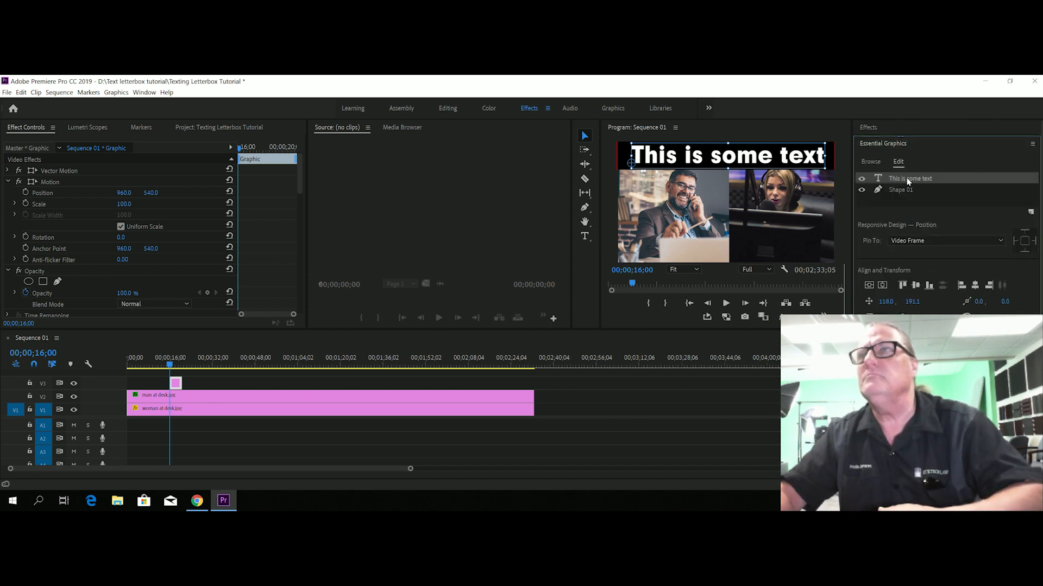
# Step: Duplicate the black bar layer and the title text layer for the bottom of the frame
pyautogui.click(901, 190)
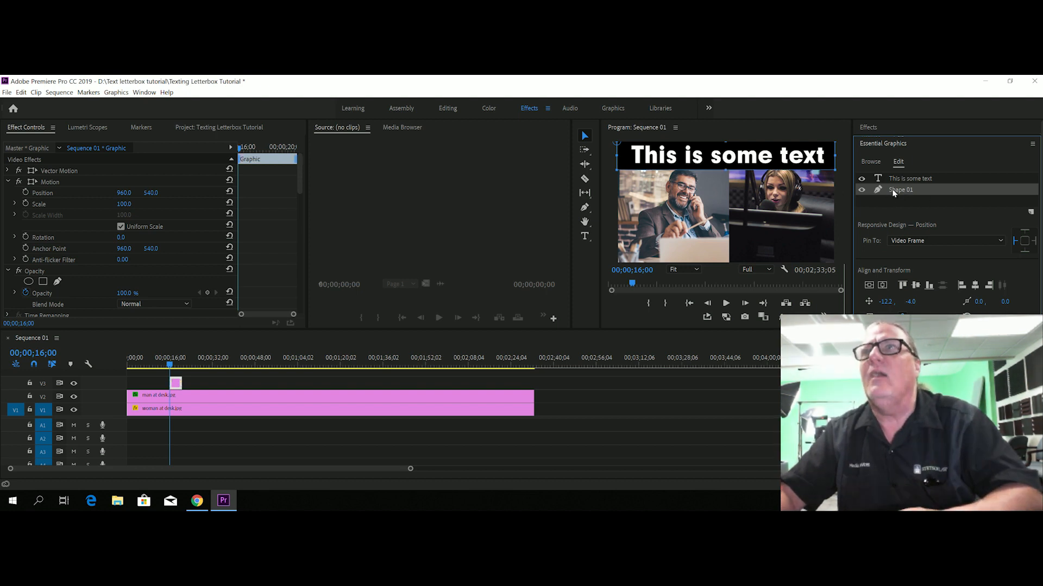
pyautogui.rightClick(901, 190)
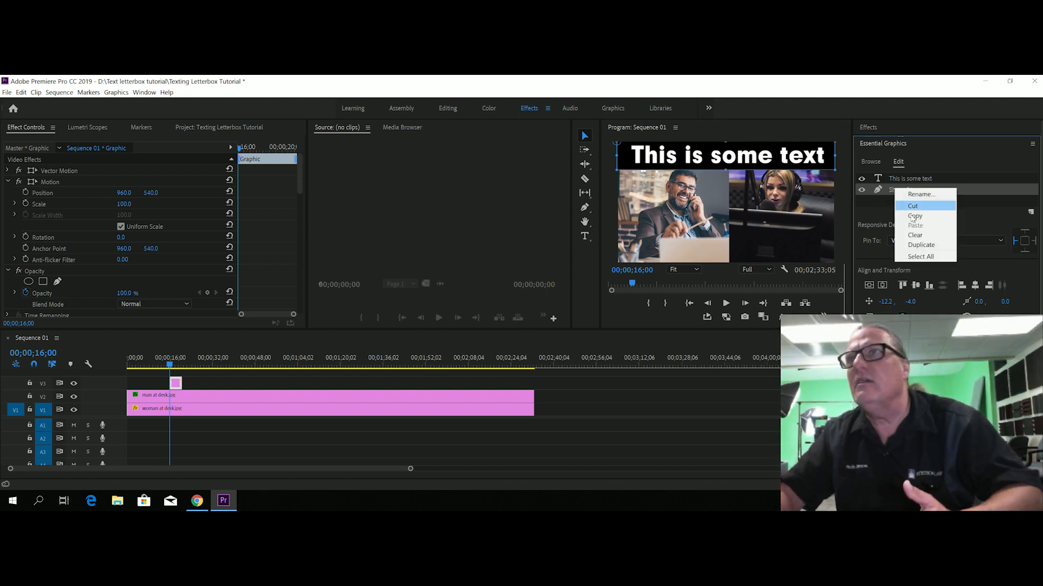
pyautogui.moveTo(921, 245)
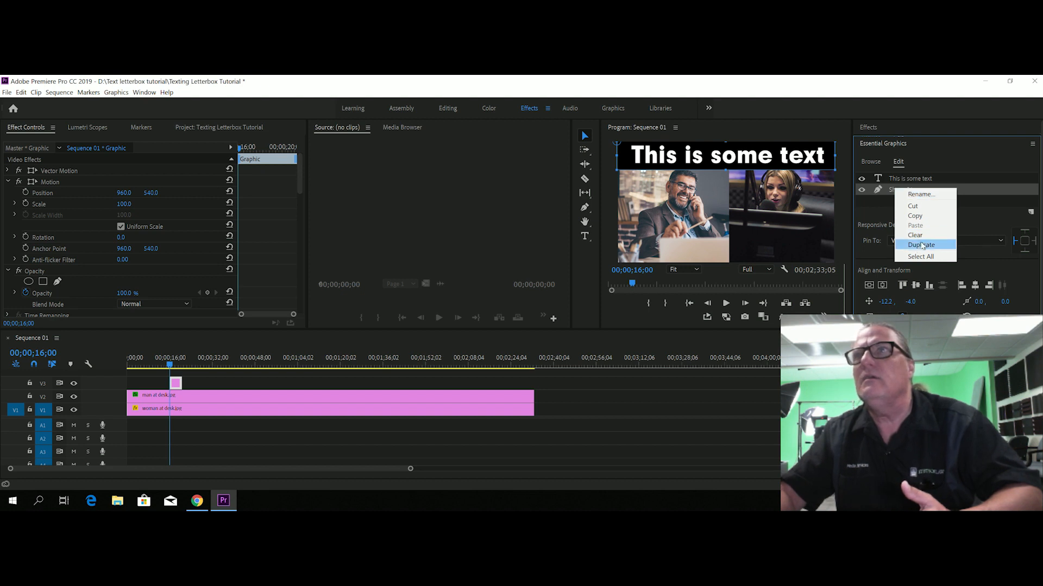
pyautogui.click(921, 244)
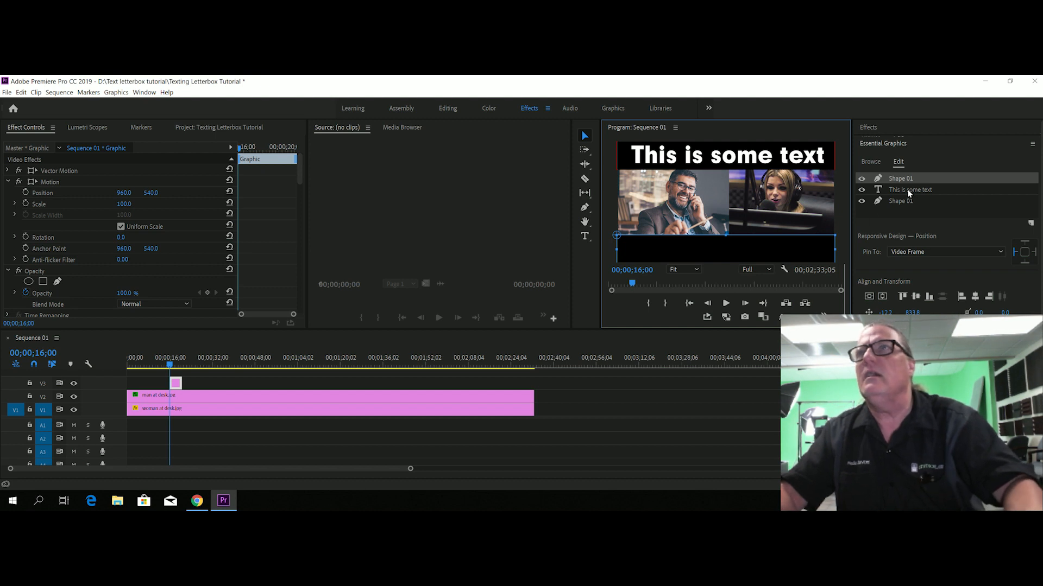
pyautogui.rightClick(909, 190)
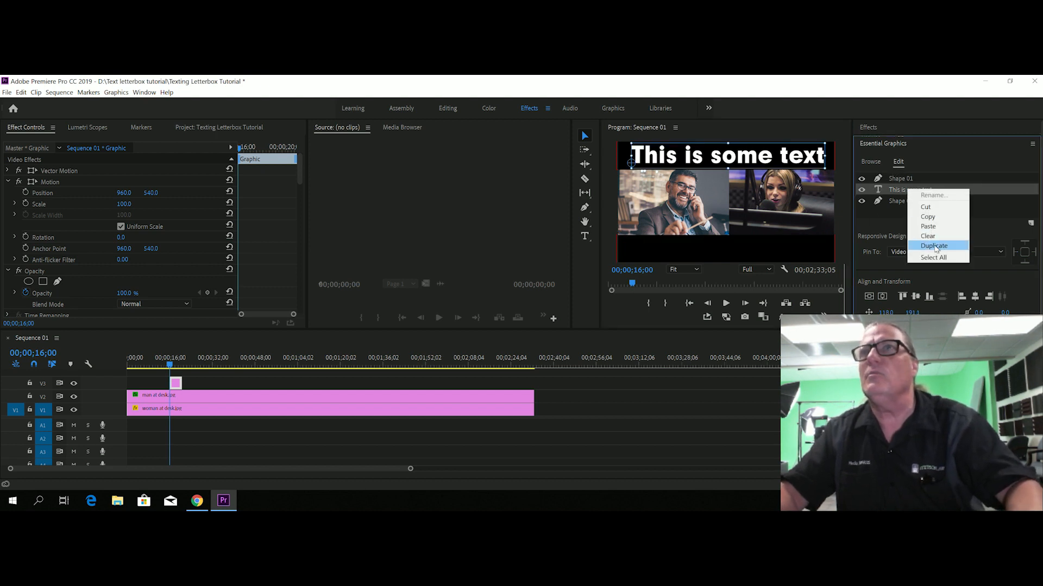
pyautogui.click(935, 245)
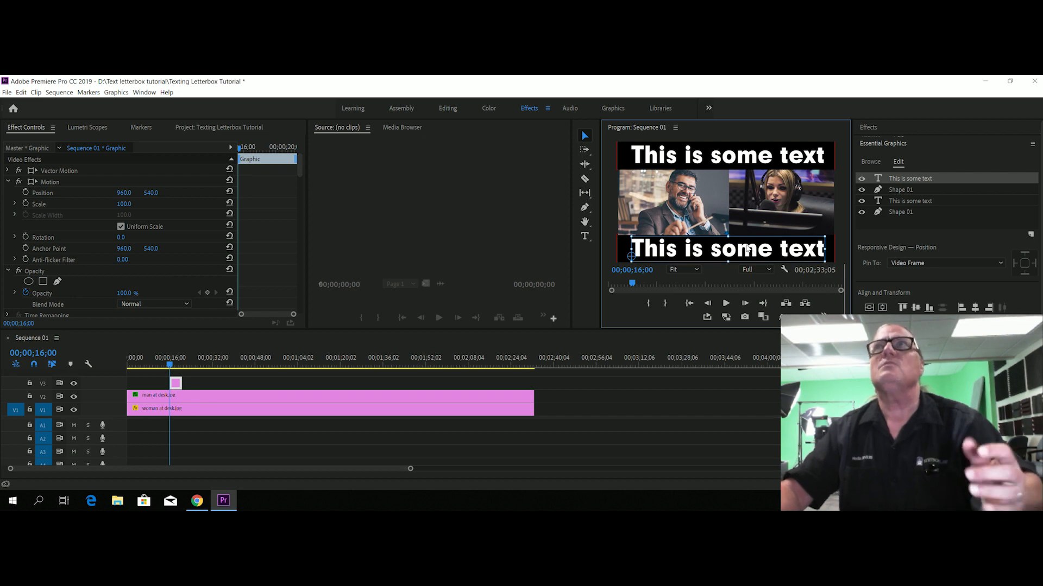
pyautogui.moveTo(655, 356)
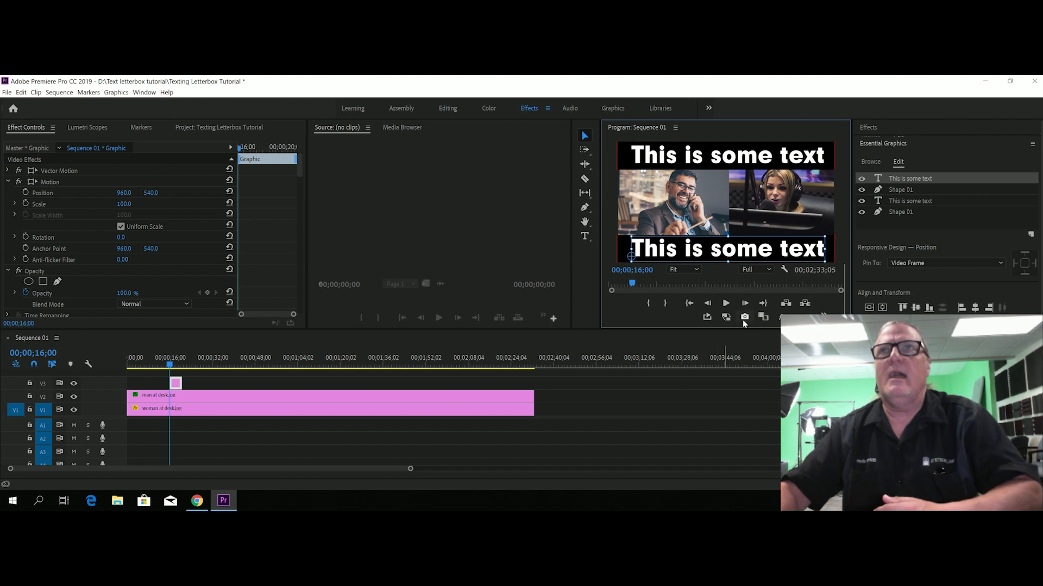
pyautogui.moveTo(772, 209)
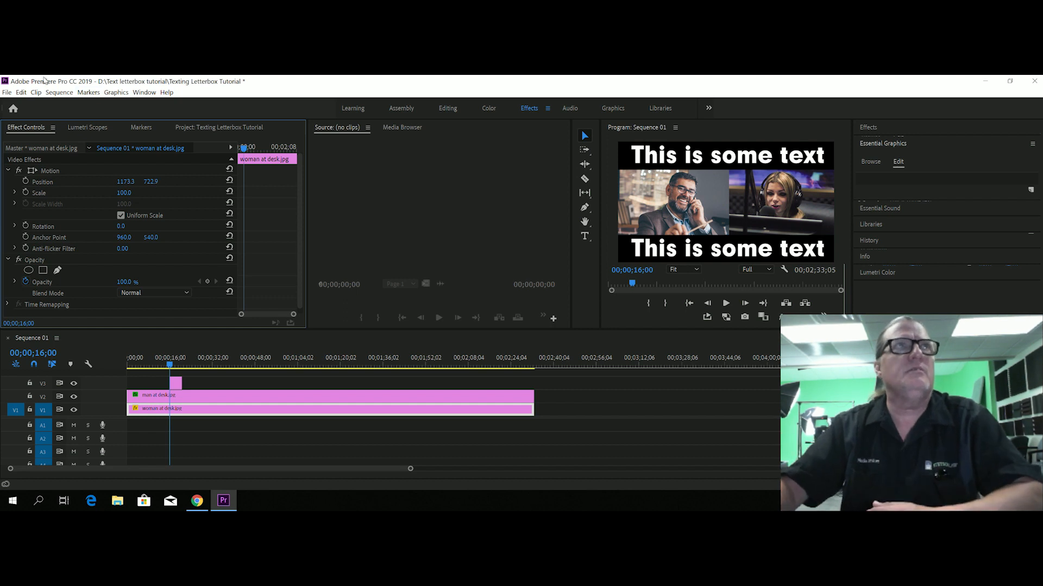
# Step: Create Sequence 02 with Custom editing mode and a 720x720 frame size
pyautogui.click(7, 92)
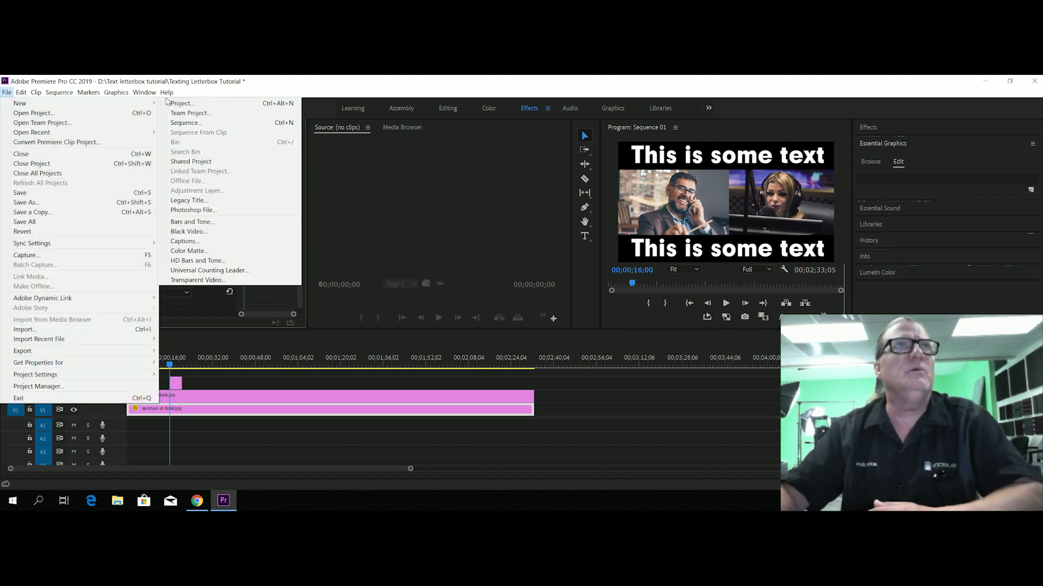
pyautogui.click(185, 122)
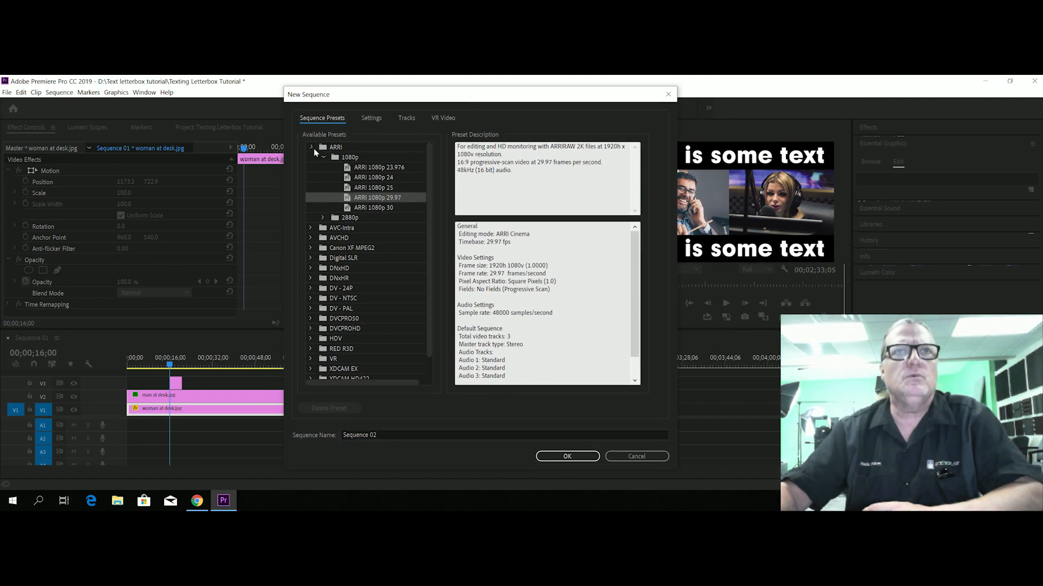
pyautogui.click(311, 147)
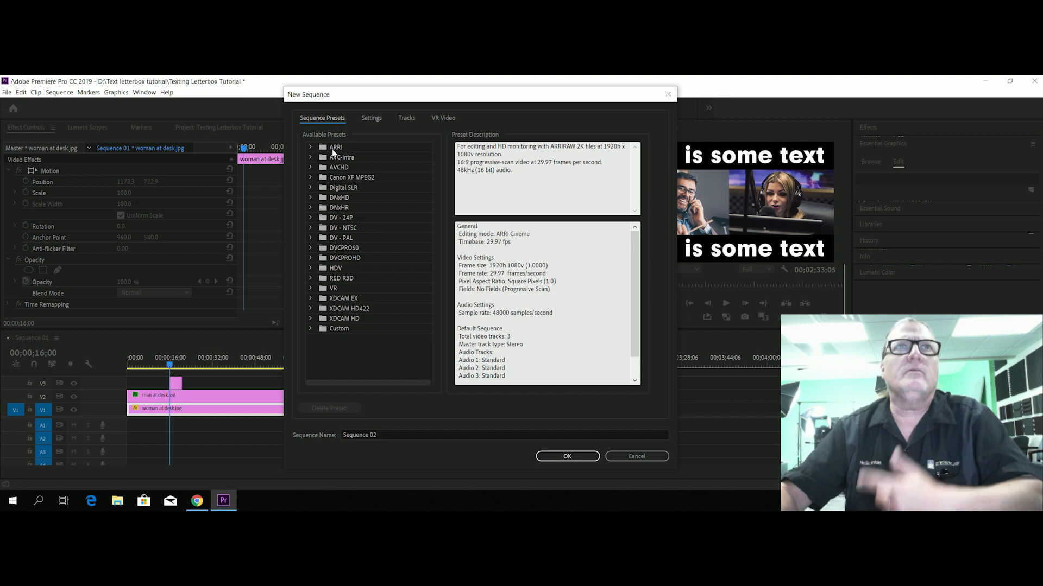
pyautogui.click(310, 147)
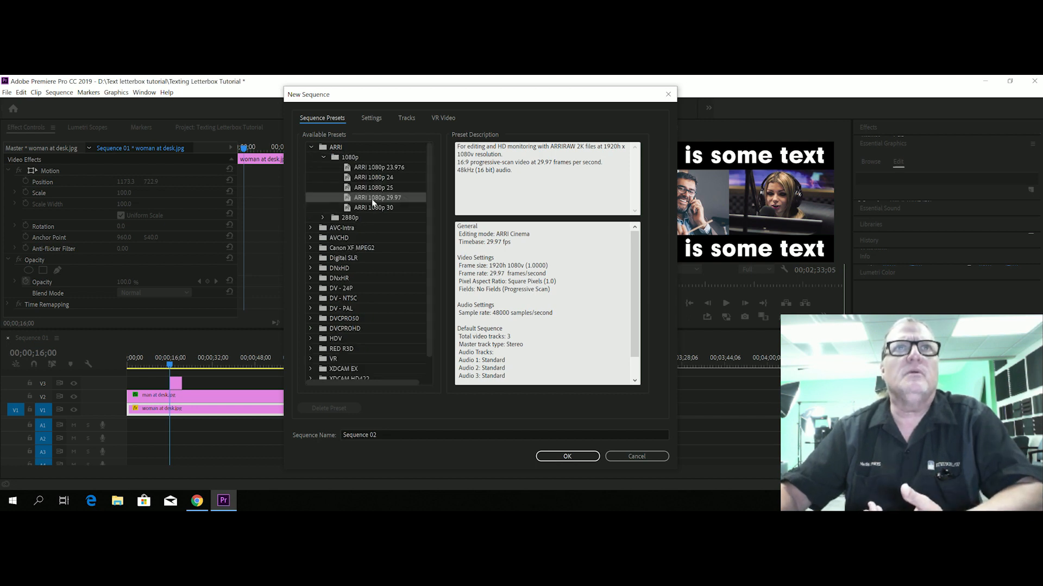
pyautogui.click(566, 456)
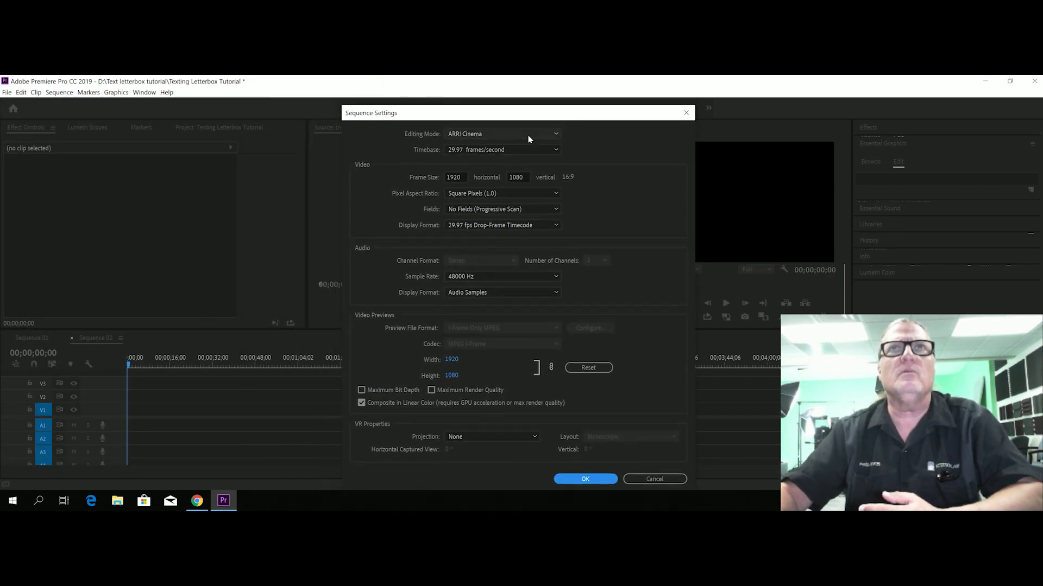
pyautogui.click(502, 134)
pyautogui.write('720')
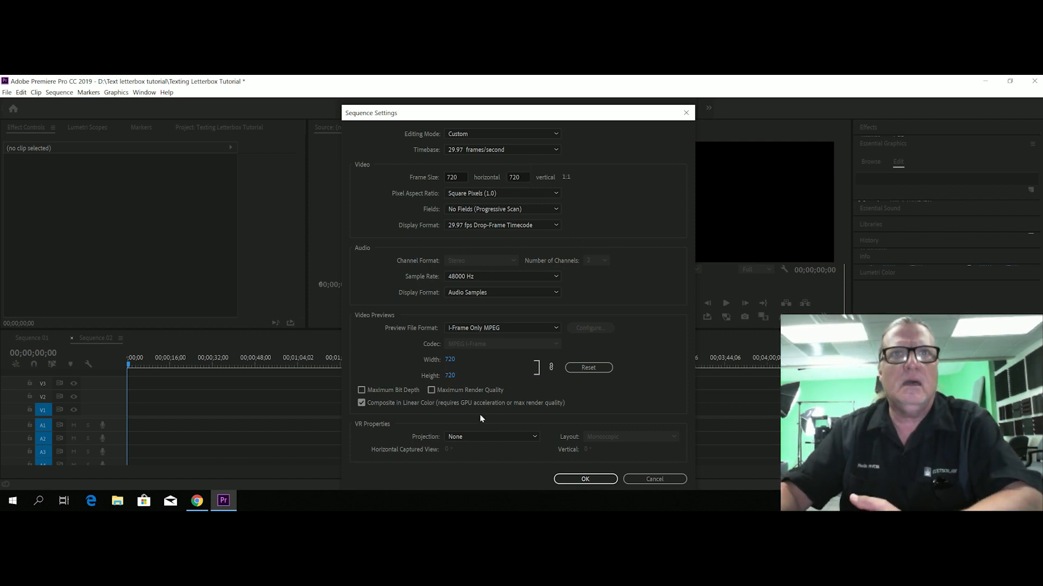
pyautogui.moveTo(570, 467)
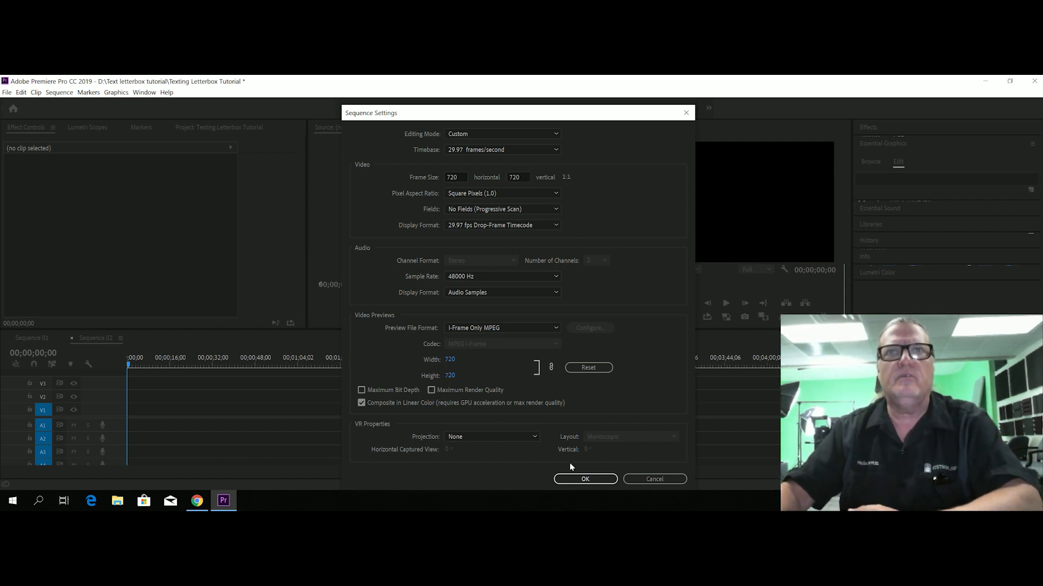
pyautogui.click(584, 479)
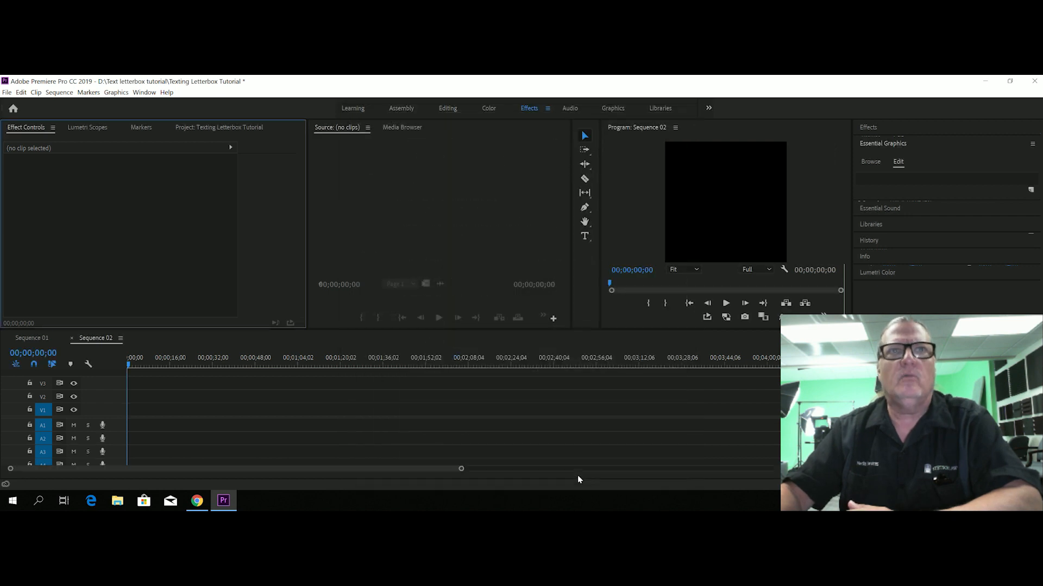
pyautogui.moveTo(201, 140)
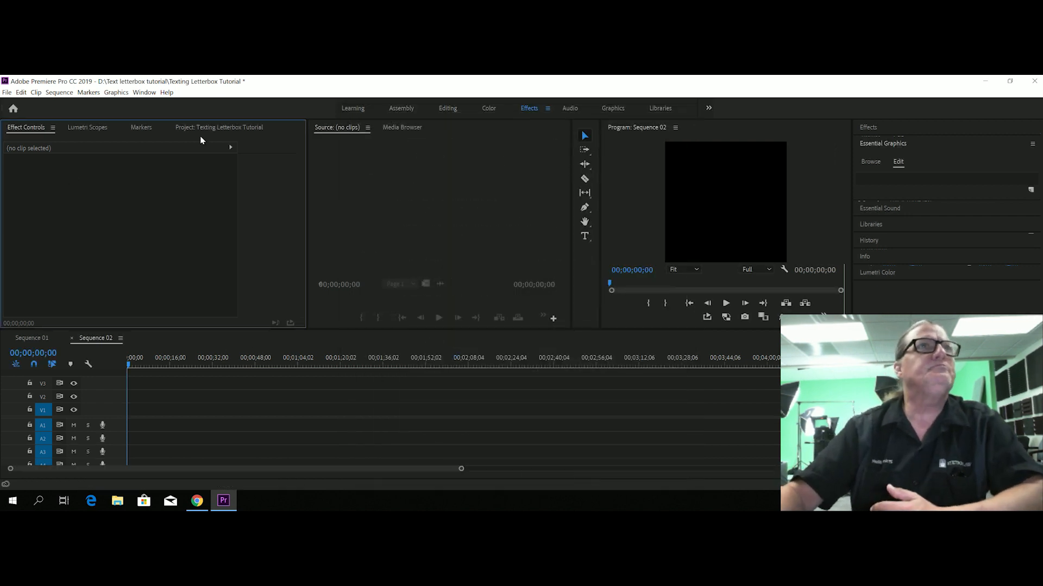
# Step: Select man at desk.jpg and woman at desk.jpg in the Project panel for Sequence 02
pyautogui.click(219, 127)
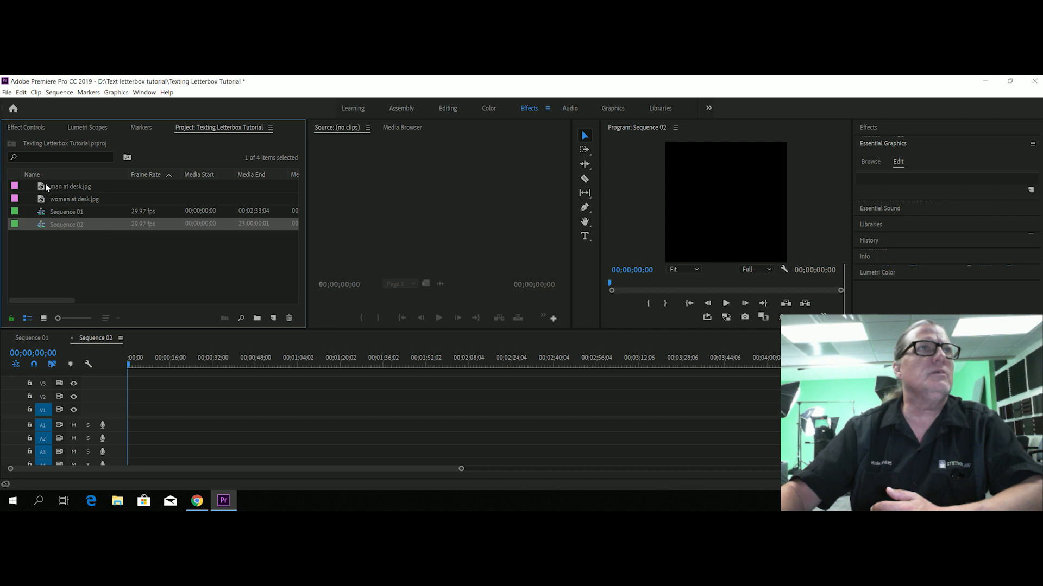
pyautogui.click(70, 186)
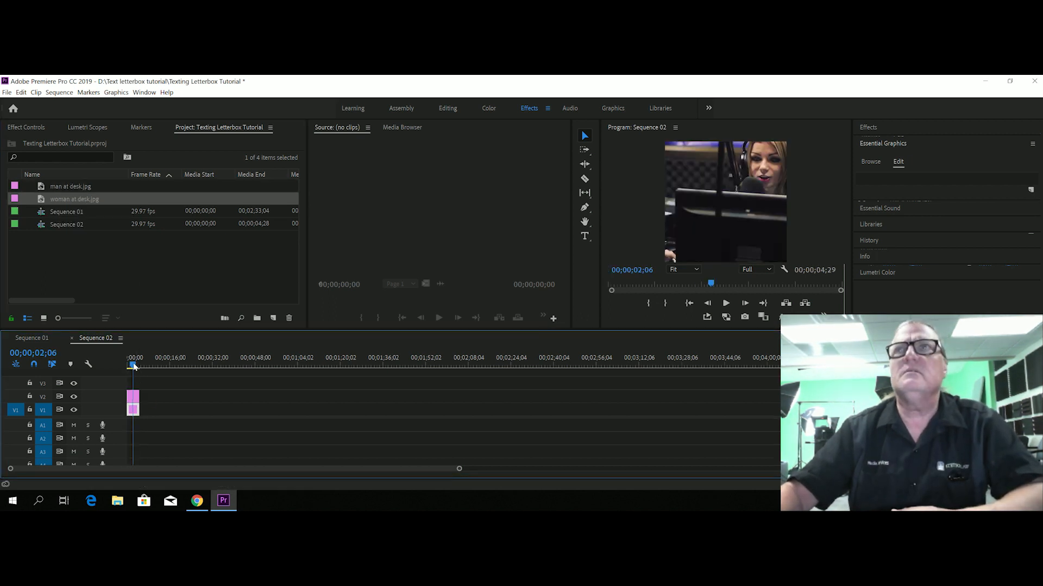
pyautogui.moveTo(75, 399)
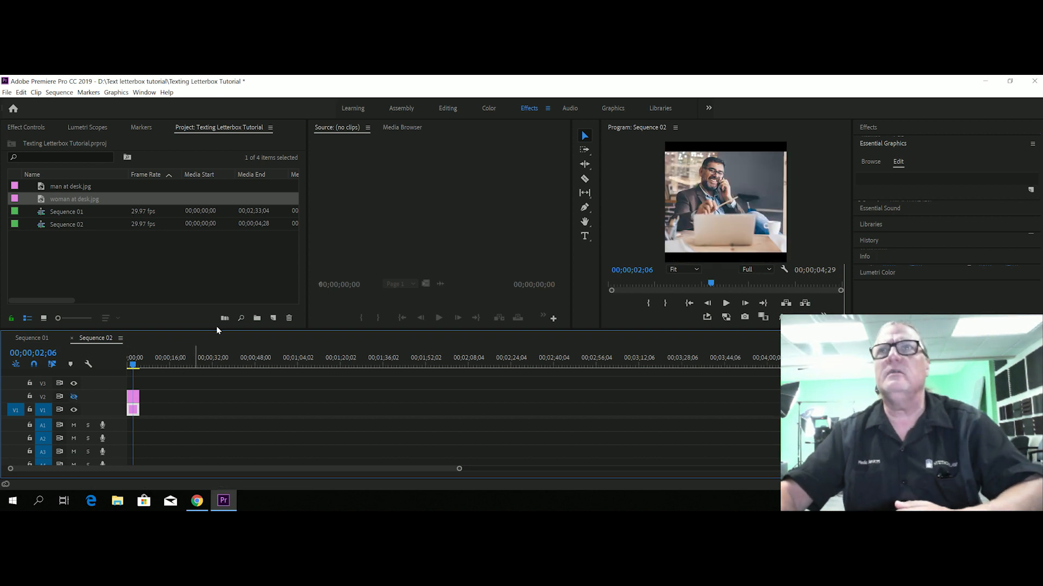
pyautogui.moveTo(110, 220)
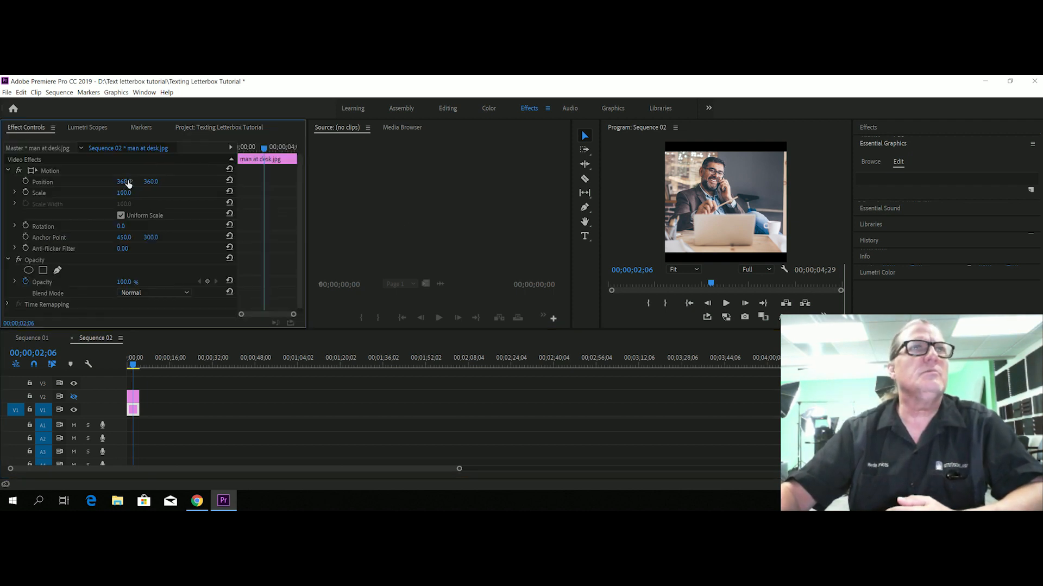
# Step: Move the man photo to 194.6, 426.2, scale it to 89.7%, and search 'crop'
pyautogui.moveTo(124, 181); pyautogui.dragTo(109, 181)
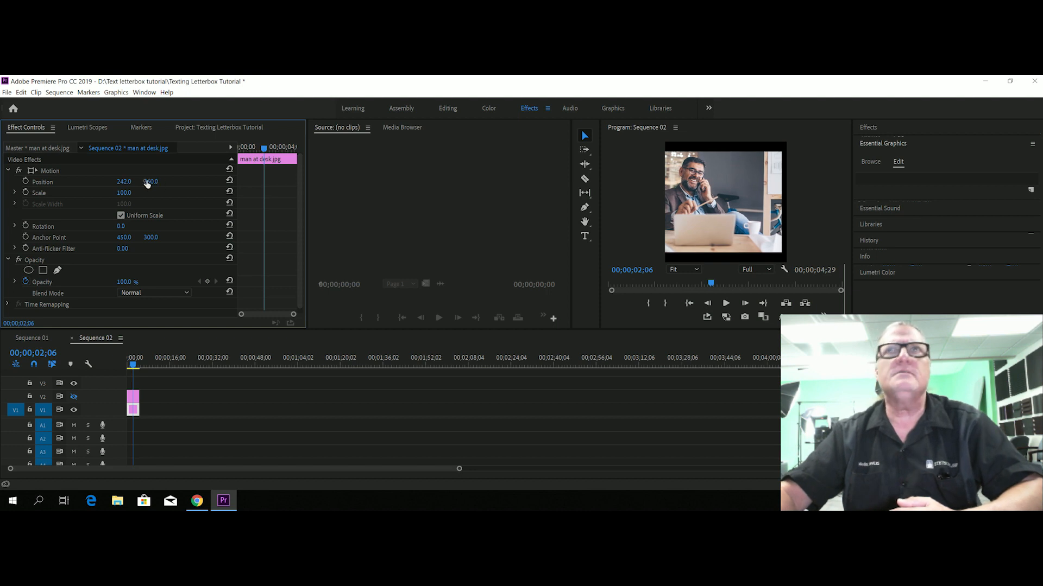
pyautogui.moveTo(149, 181); pyautogui.dragTo(150, 187)
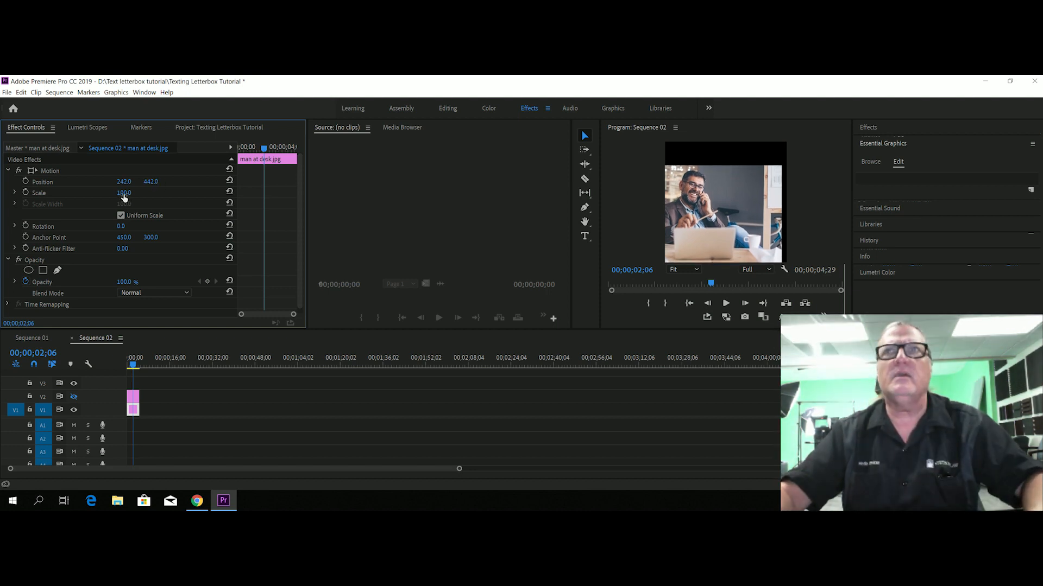
pyautogui.moveTo(124, 193); pyautogui.dragTo(119, 196)
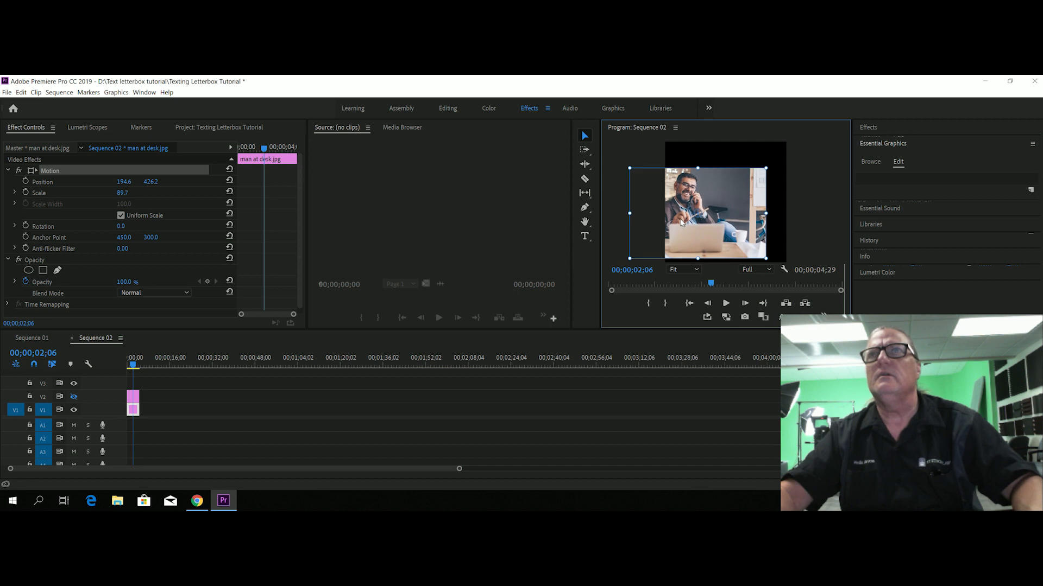
pyautogui.write('crop')
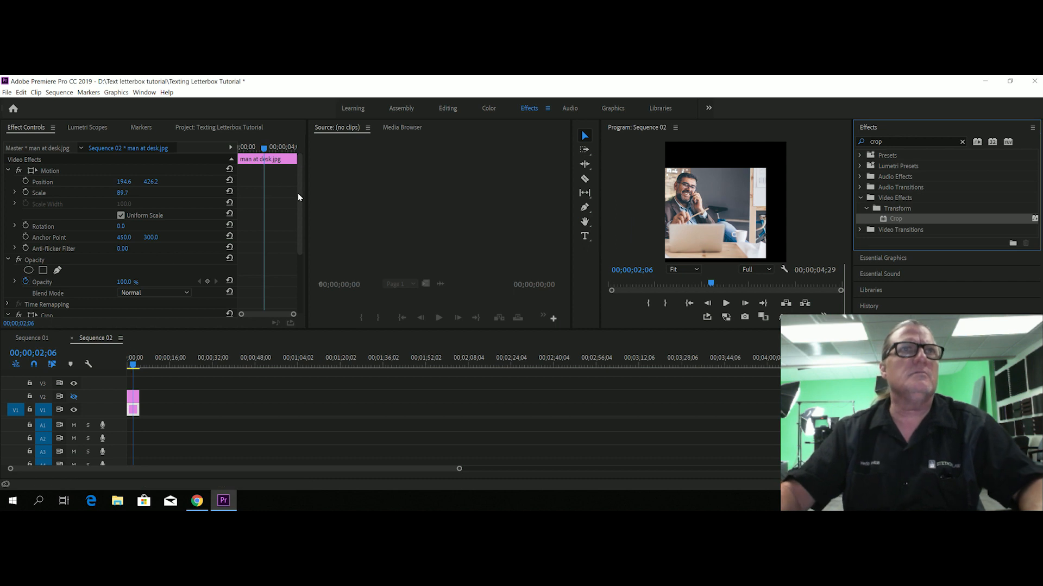
# Step: Scroll the Effect Controls to trim 26% off the right of man at desk.jpg
pyautogui.scroll(-3)
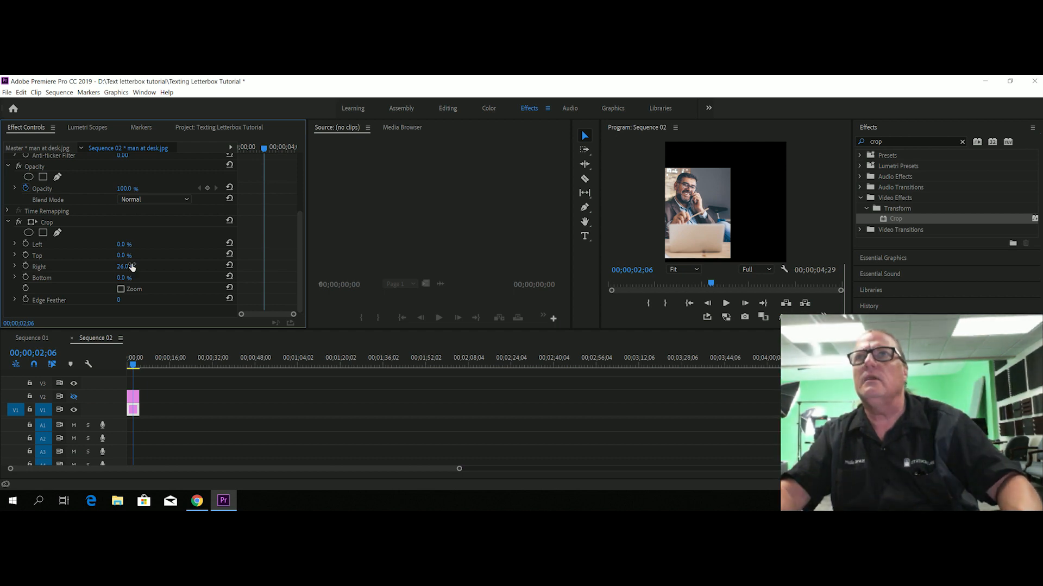
pyautogui.moveTo(133, 403)
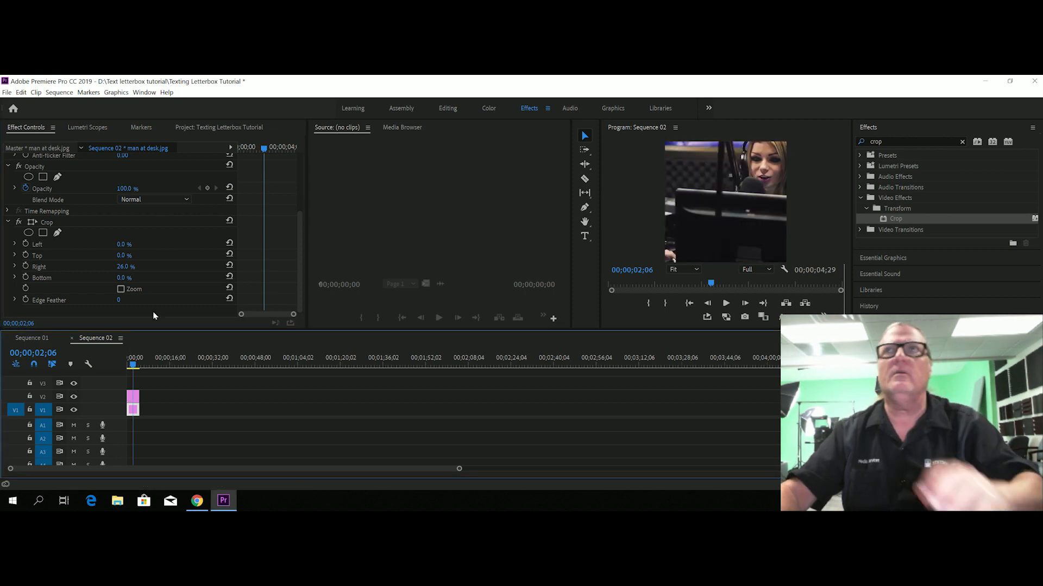
pyautogui.moveTo(1, 130)
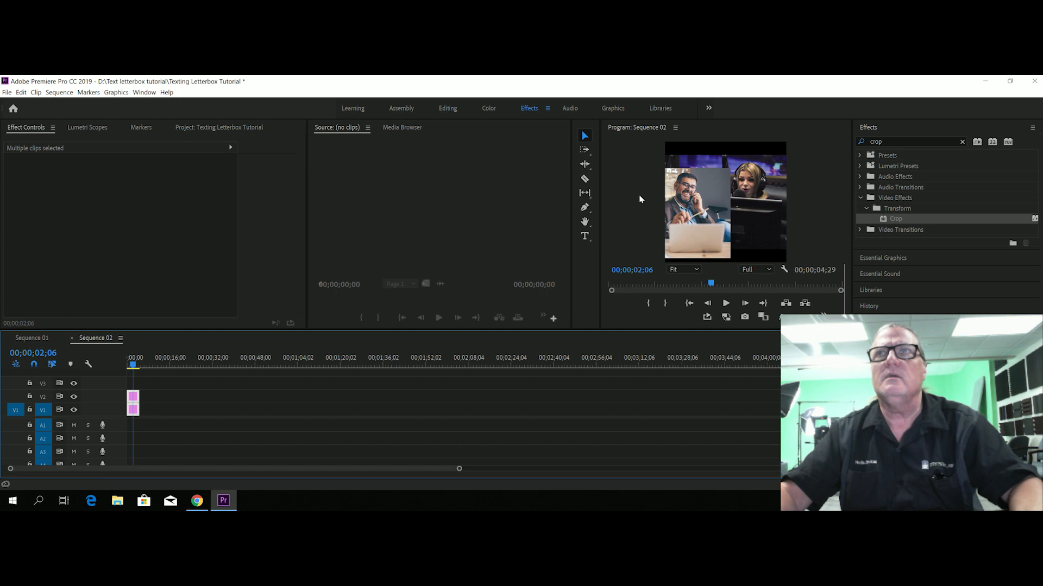
pyautogui.moveTo(68, 186)
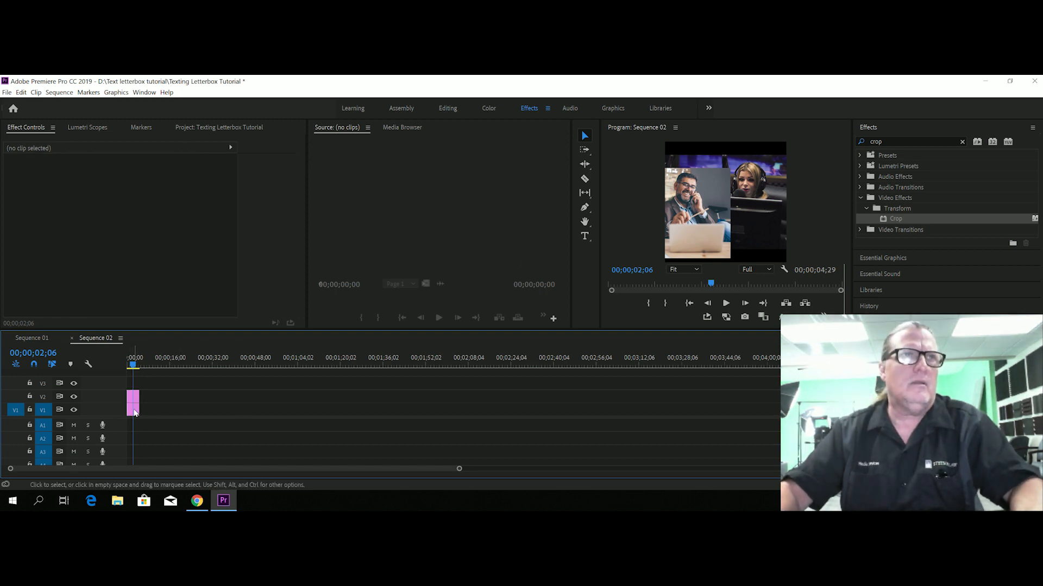
# Step: Select woman at desk.jpg on V2 and set Scale 52, Position 426.3, 413.7
pyautogui.click(133, 404)
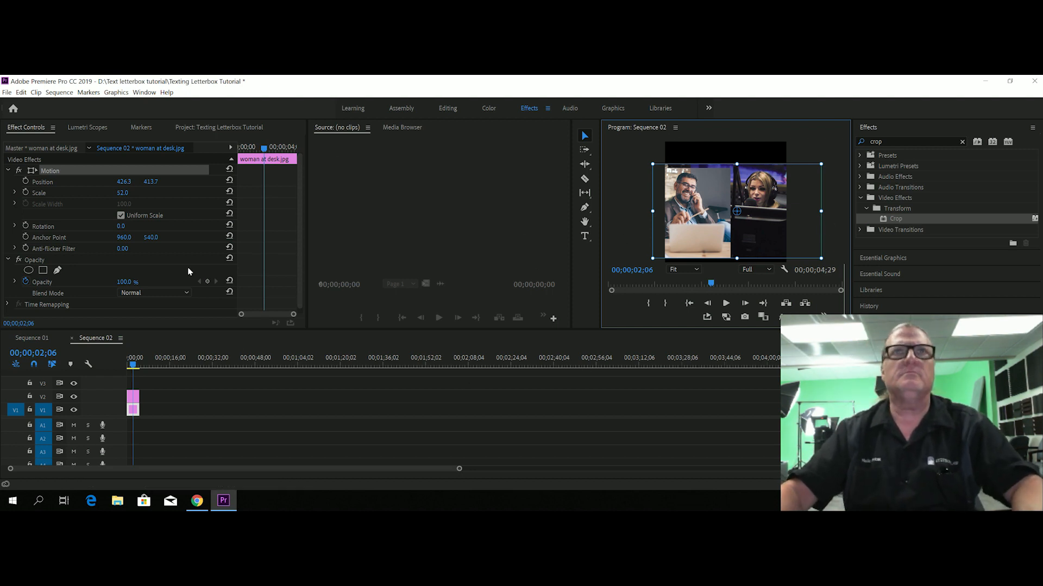
pyautogui.click(216, 386)
pyautogui.write('Hi there how are')
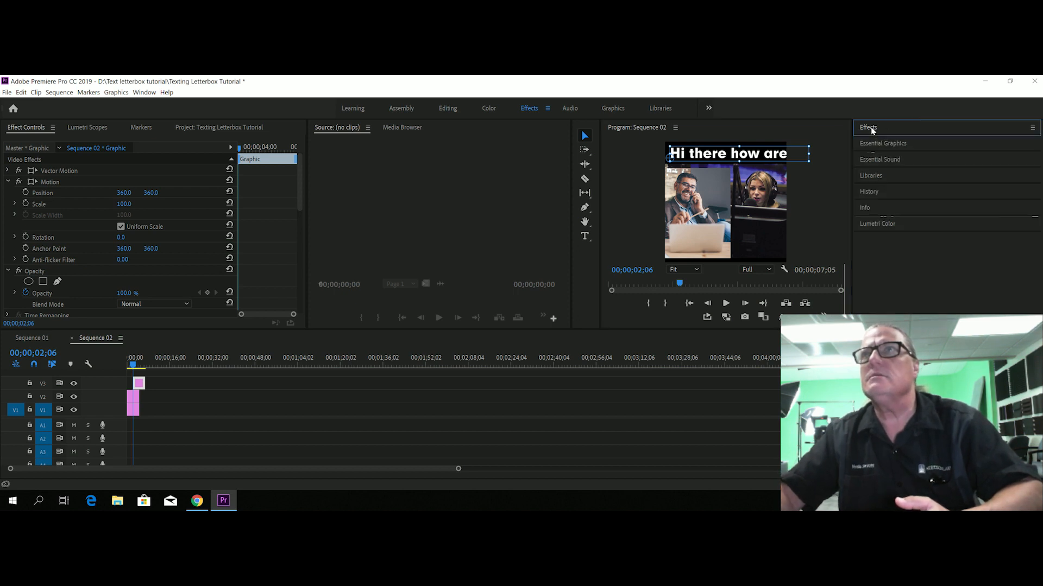
# Step: In Essential Graphics Edit, add a new shape layer beneath the 'Hi there how are ya' text
pyautogui.click(883, 143)
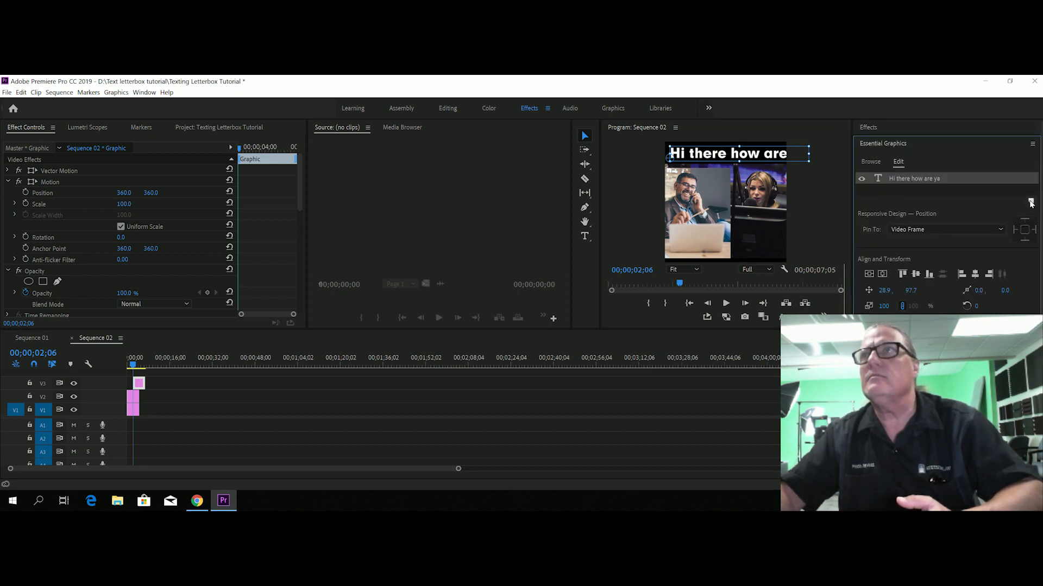
pyautogui.click(1030, 202)
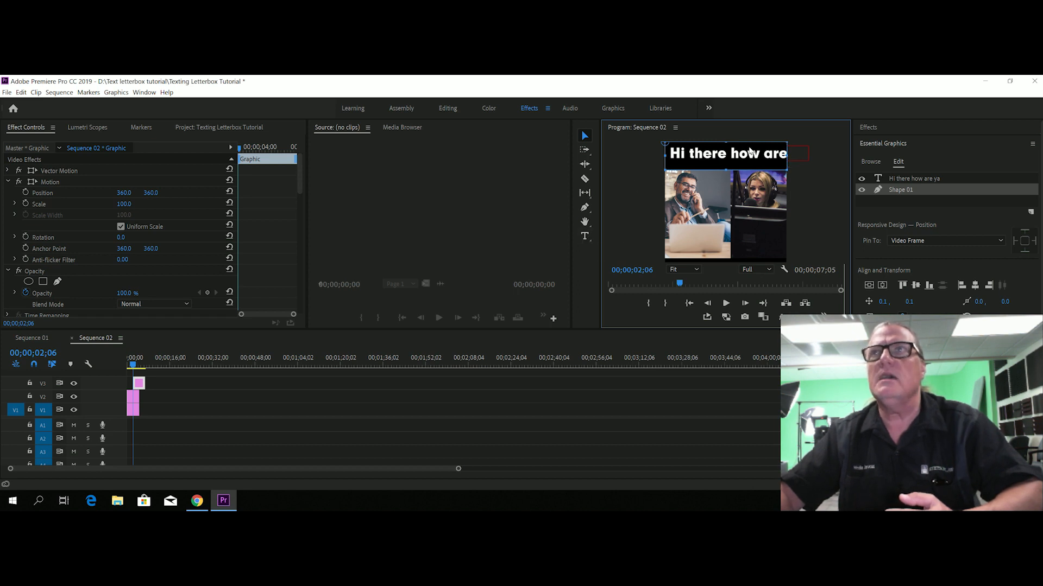
# Step: Select the headline text layer to shrink it, then bring up Shape 01's layer actions
pyautogui.click(915, 179)
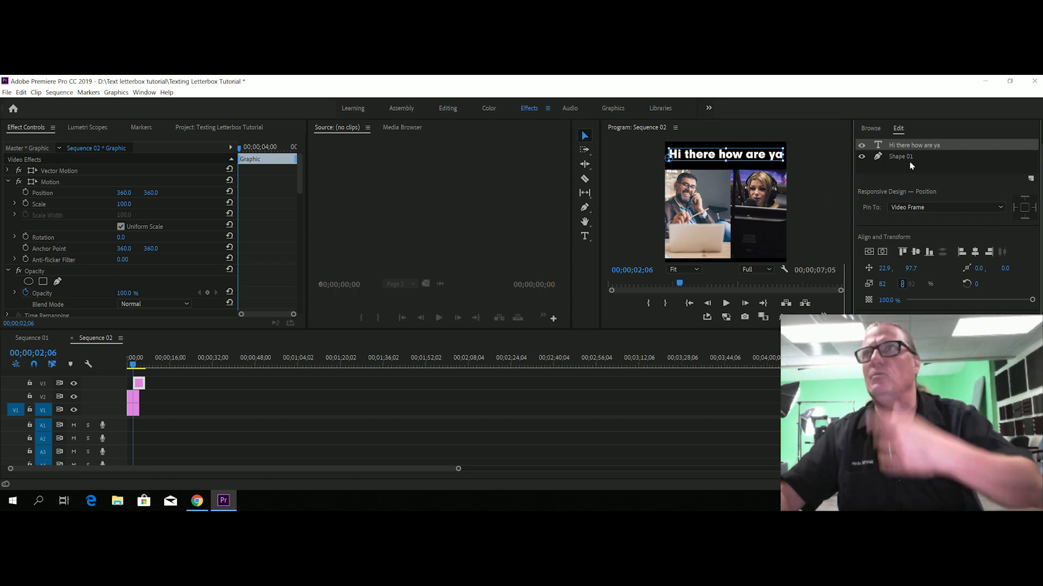
pyautogui.rightClick(901, 156)
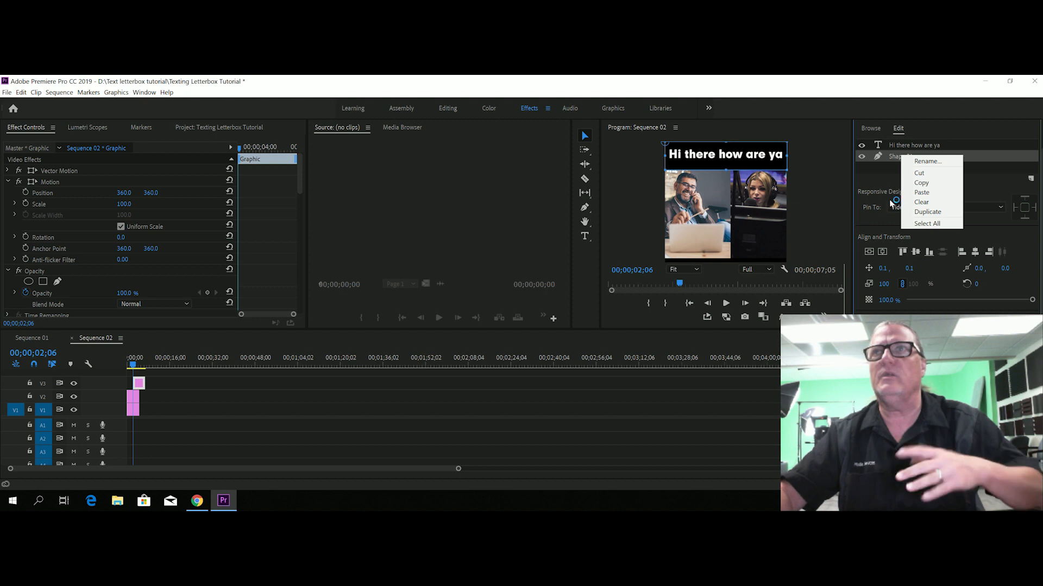